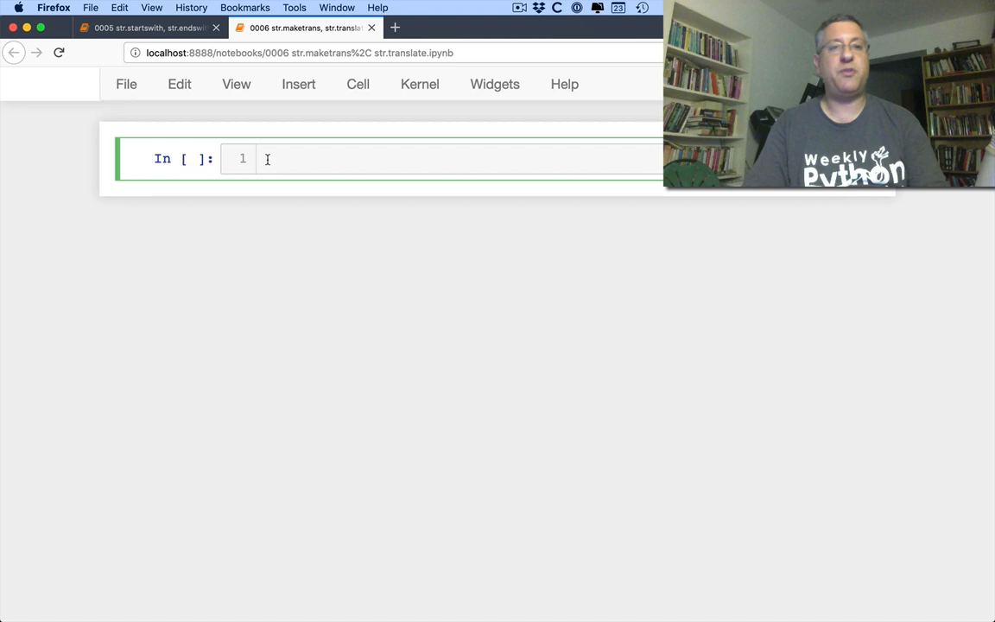
Define s = 'abcdefabcdef' and chain replace('a','o').replace('c','x') under explanatory comments
text(s = 'ab')
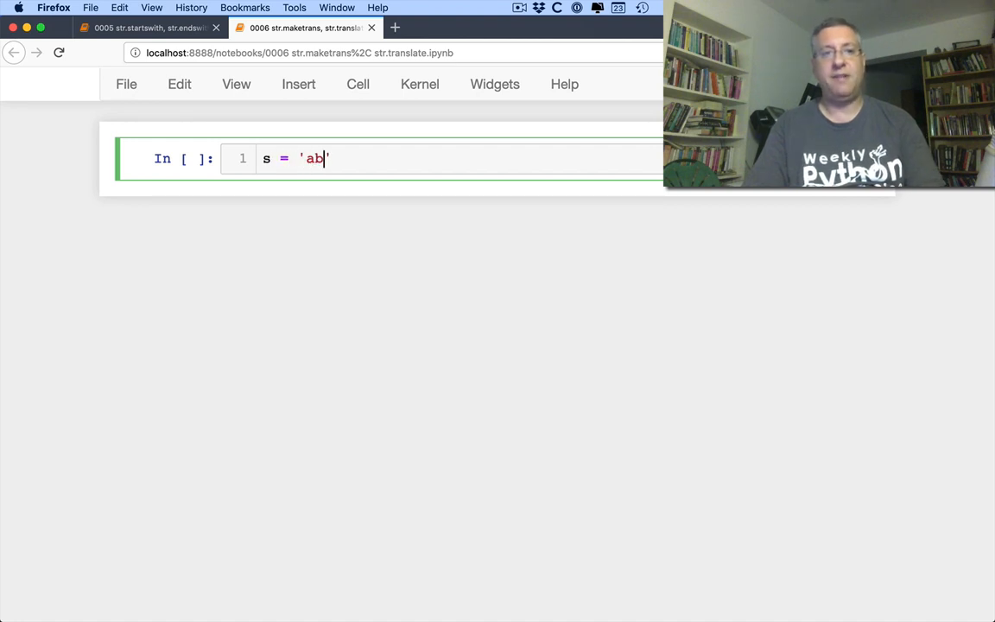
text(cdefabcdef)
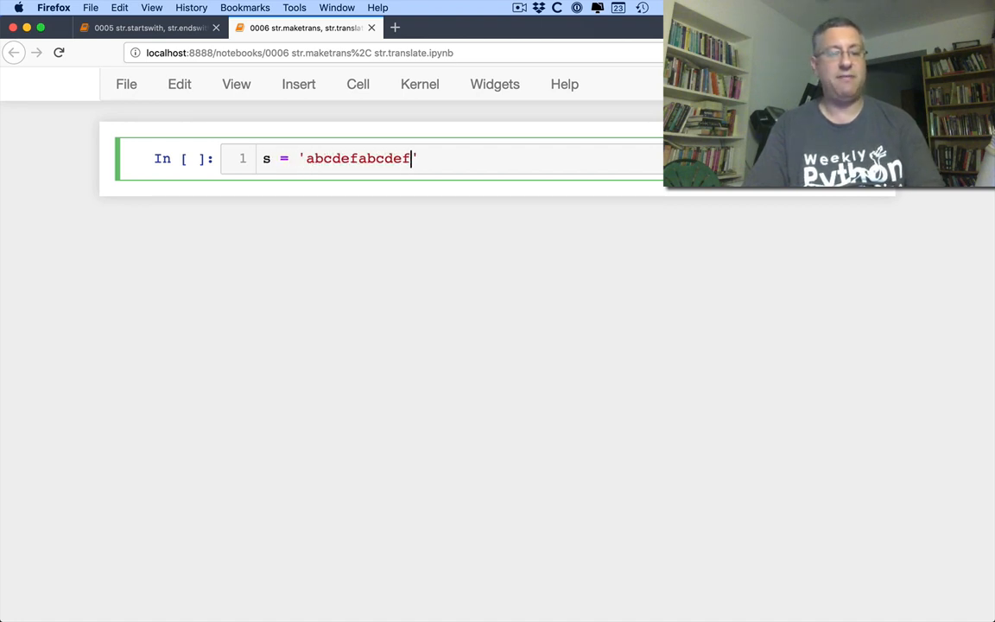
key(enter)
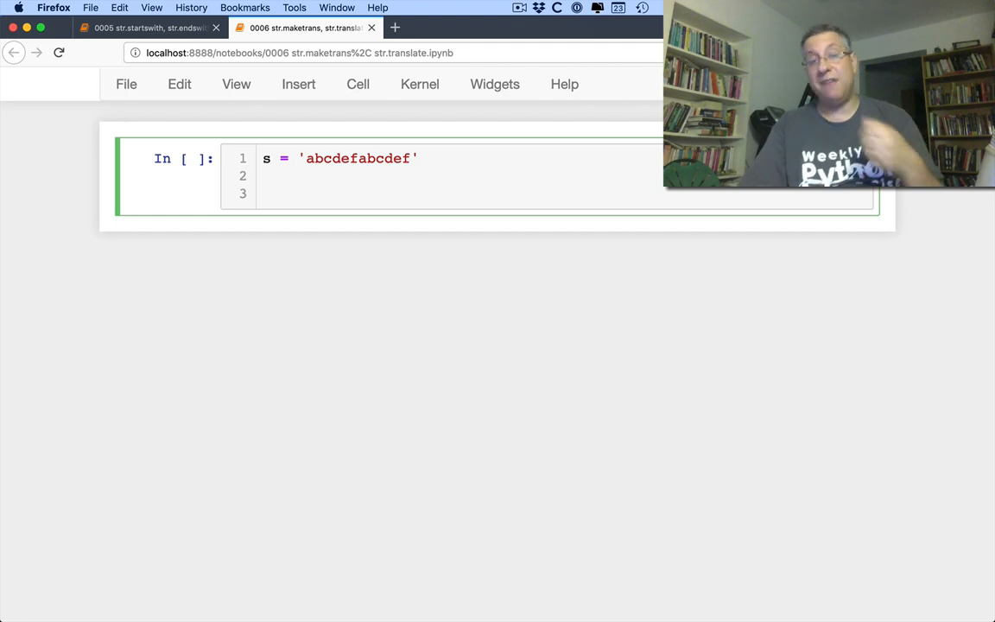
text(# replace eve)
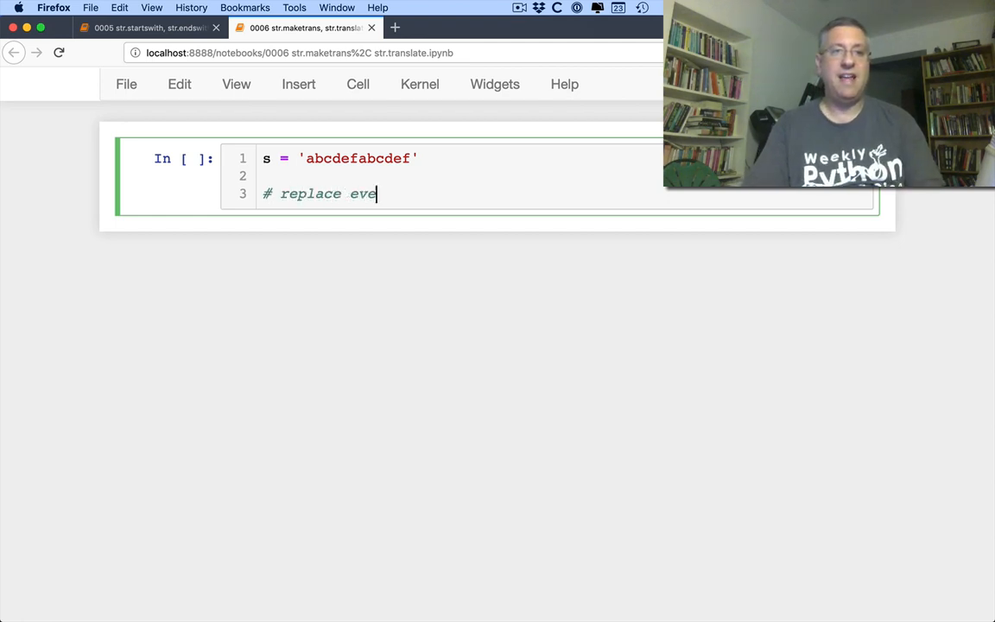
text(ry "a" with "o)
text(# r)
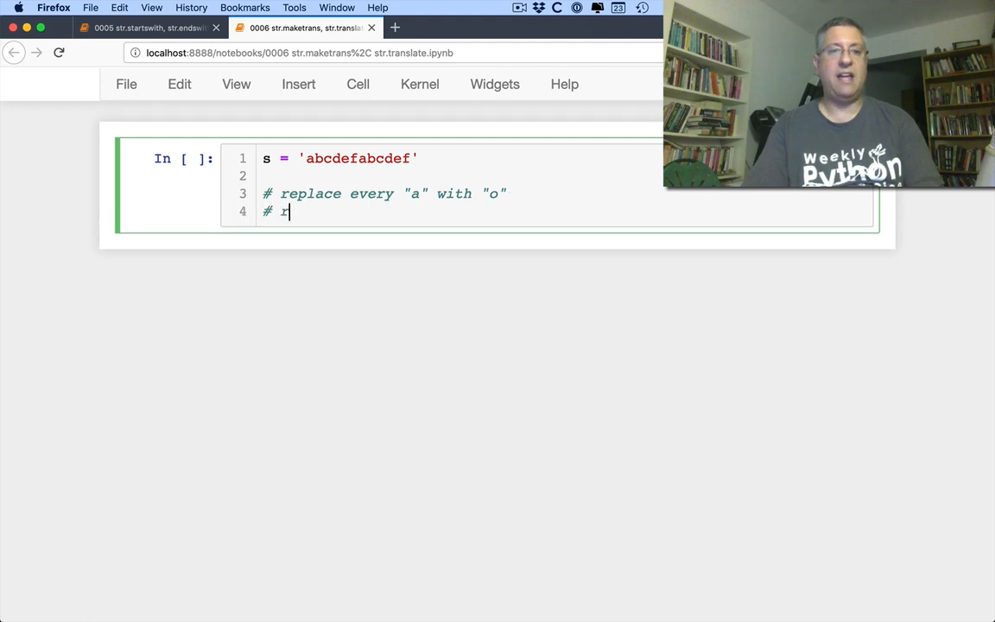
text(eplace every "c")
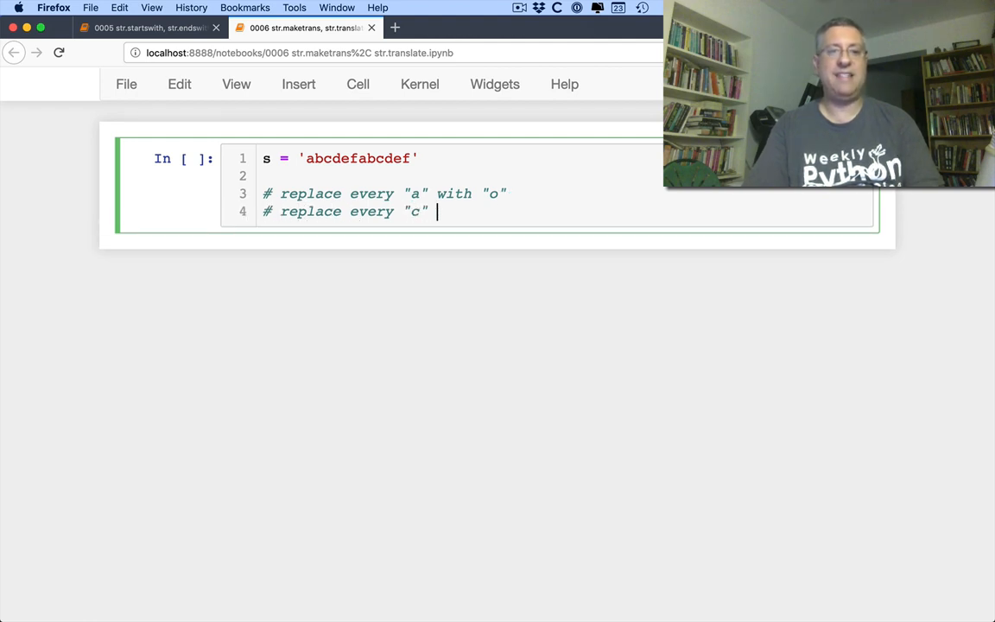
text(with "x")
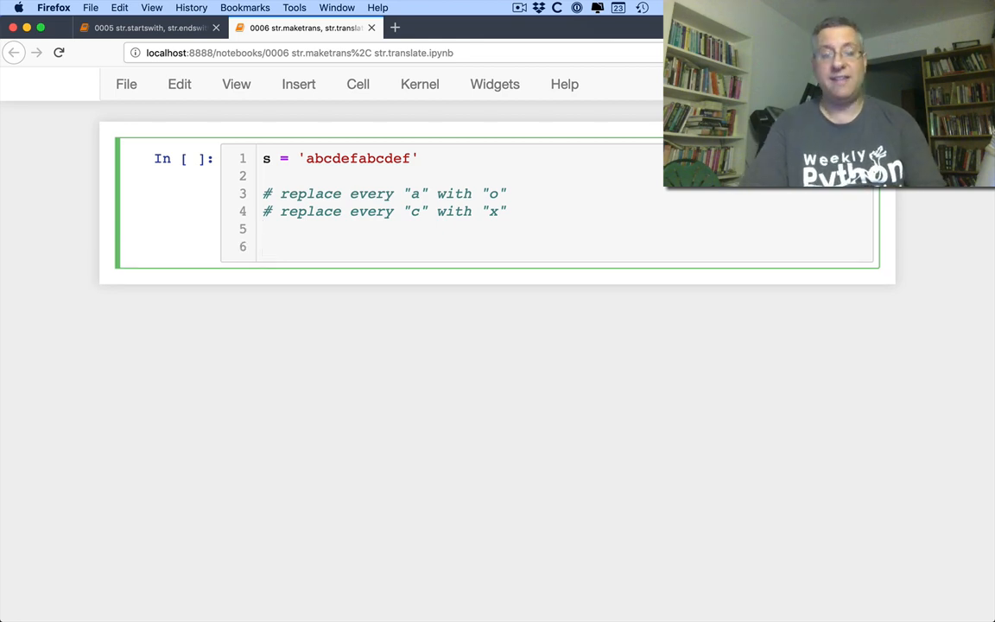
text(s.replace)
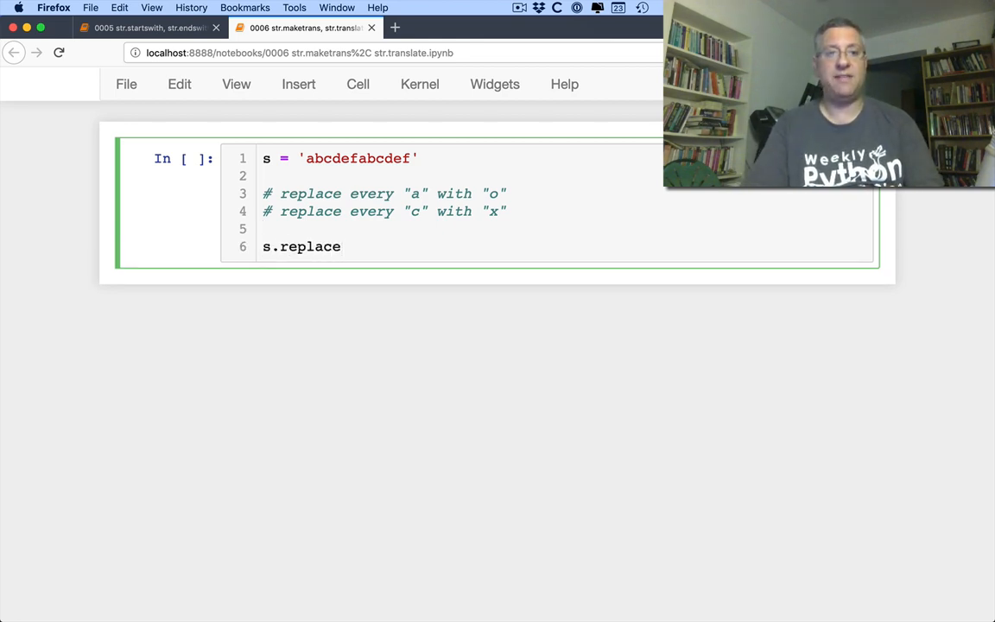
text(('a', 'o'))
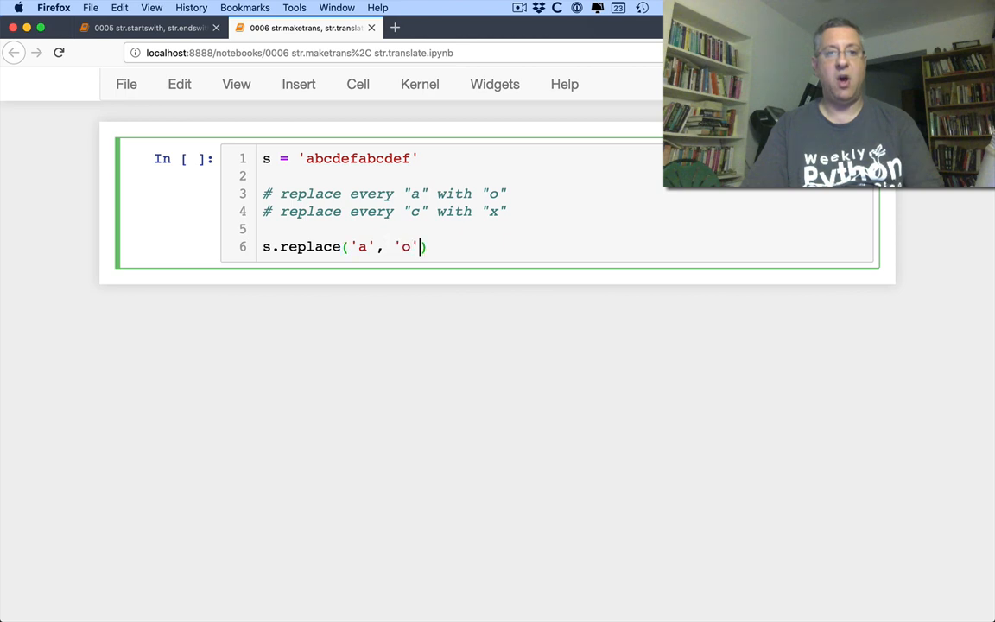
text(.replace('c', 'x)
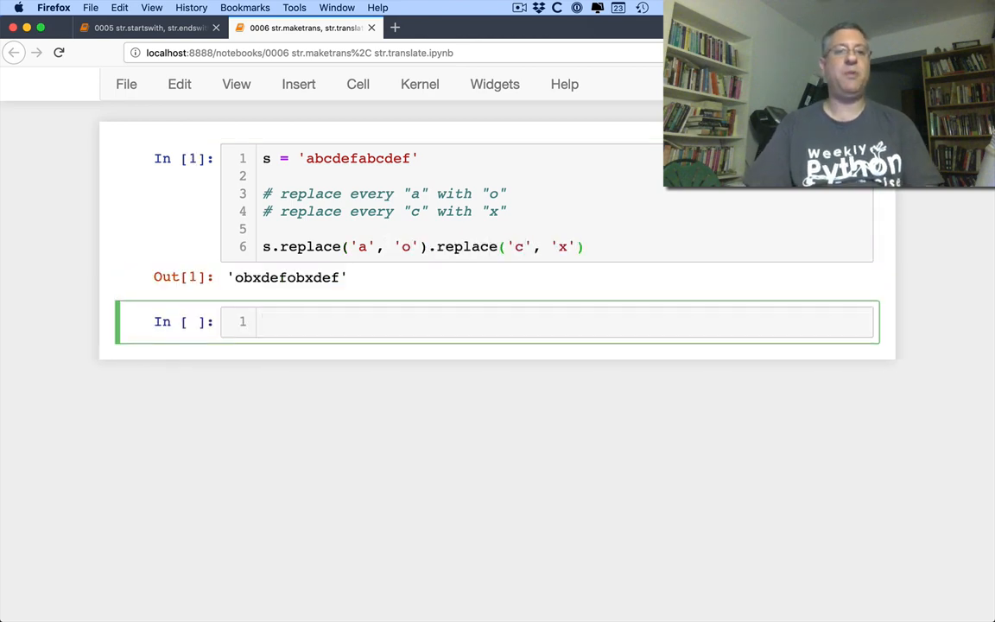
In a new cell, add a replace comment and define s = 'abcdefghiabcdefghiabcdefghi'
click(346, 322)
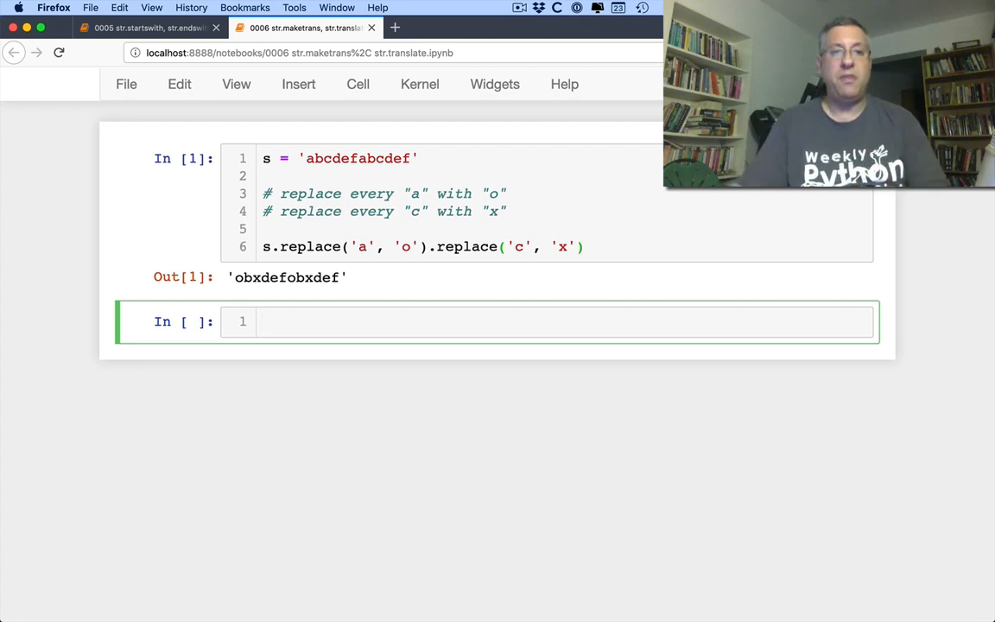
text(# replac)
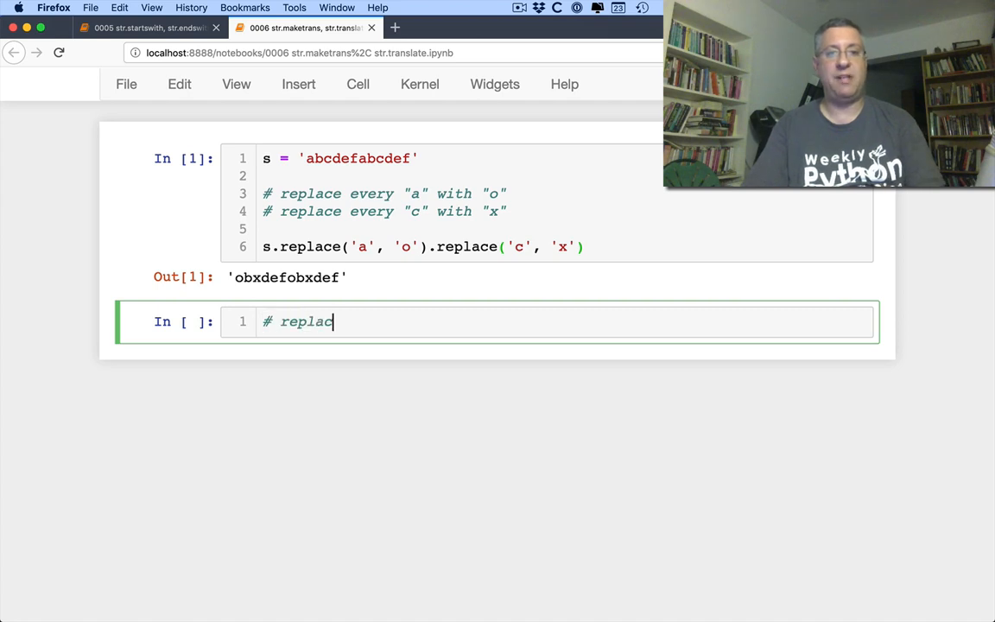
text(e every "a" with)
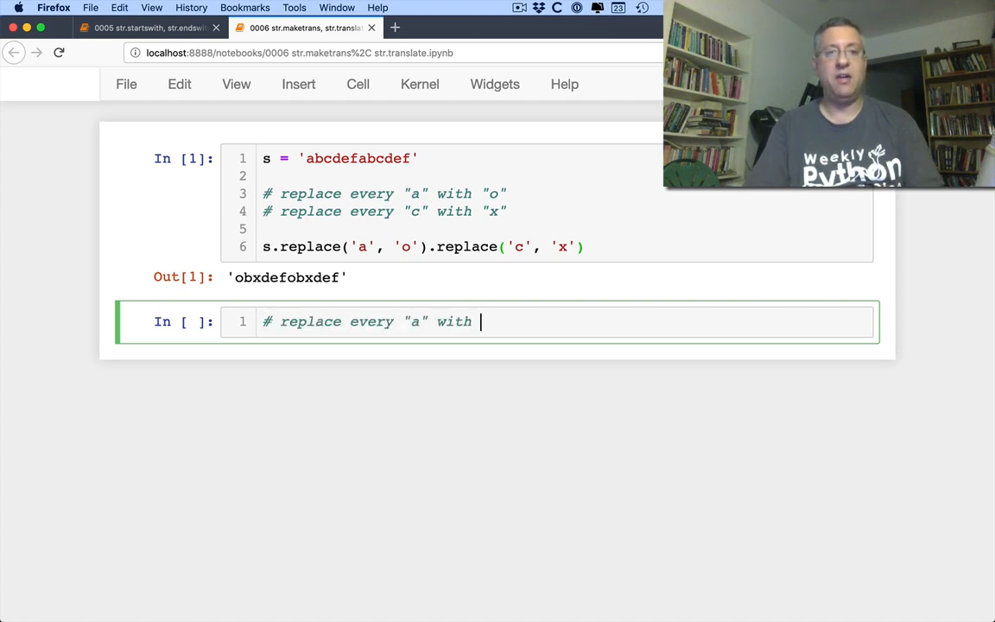
text(e")
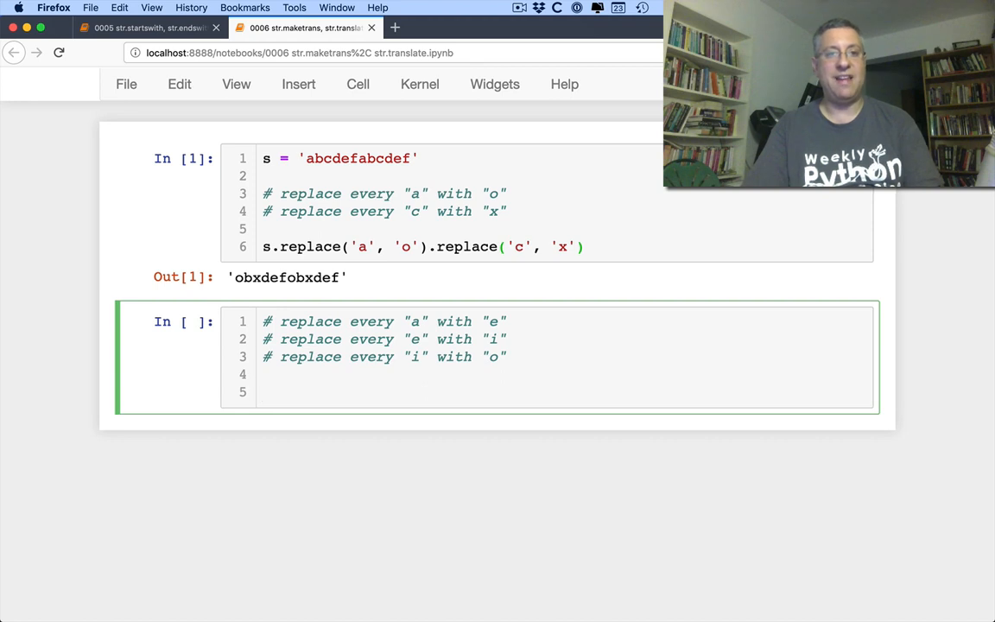
text(s = 'abcdef')
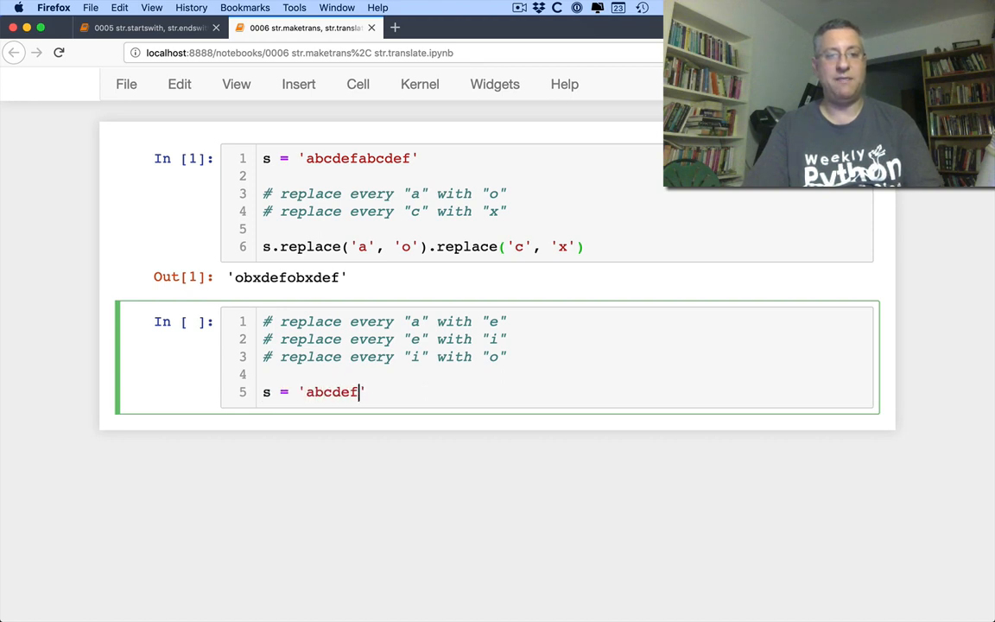
text(ghiabc)
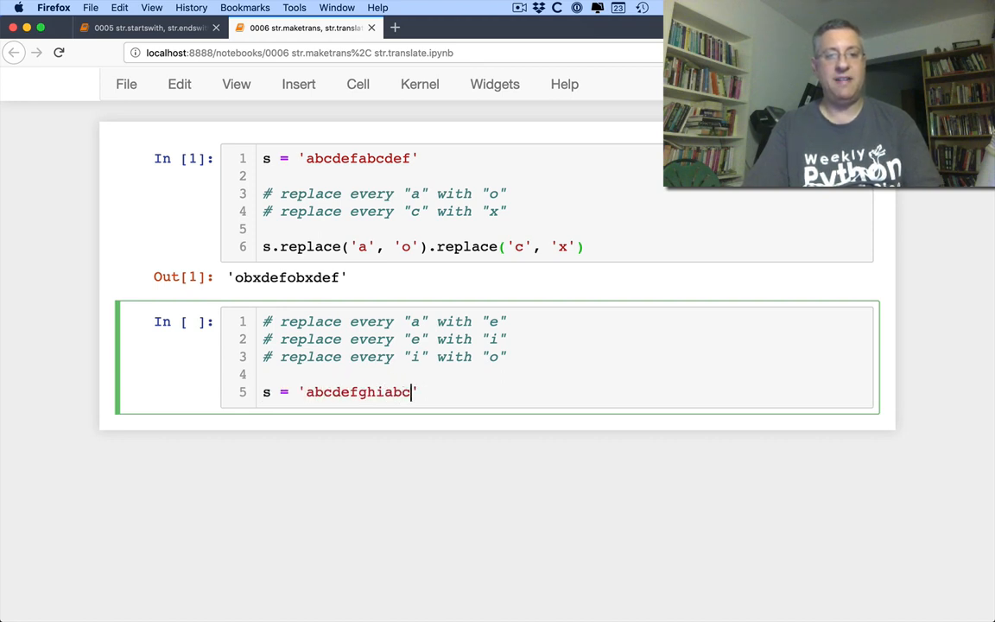
text(defghiab)
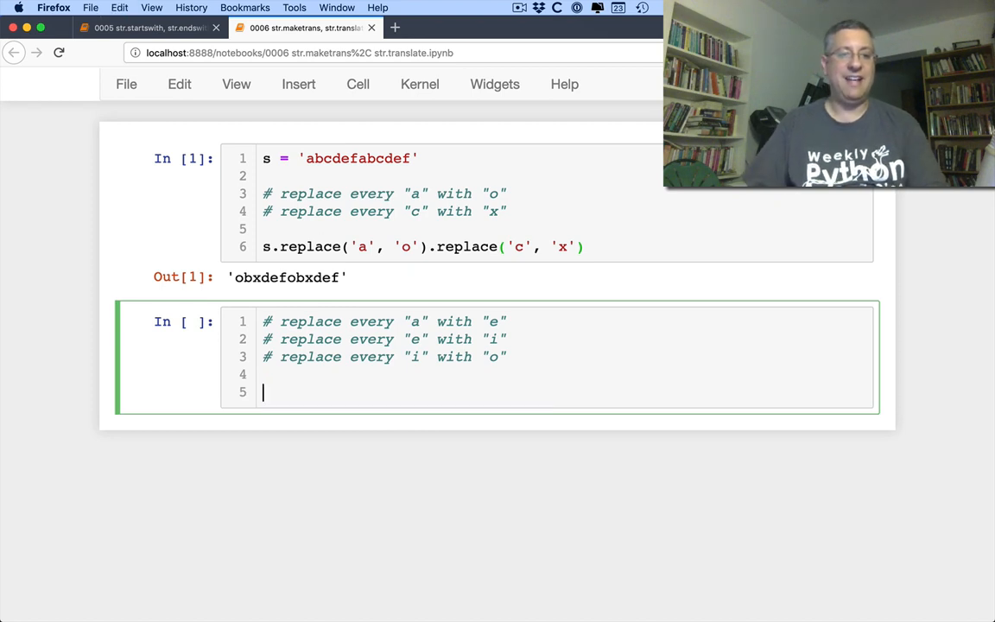
text(s = 'abcdefghiabcdefghiabcdefghi')
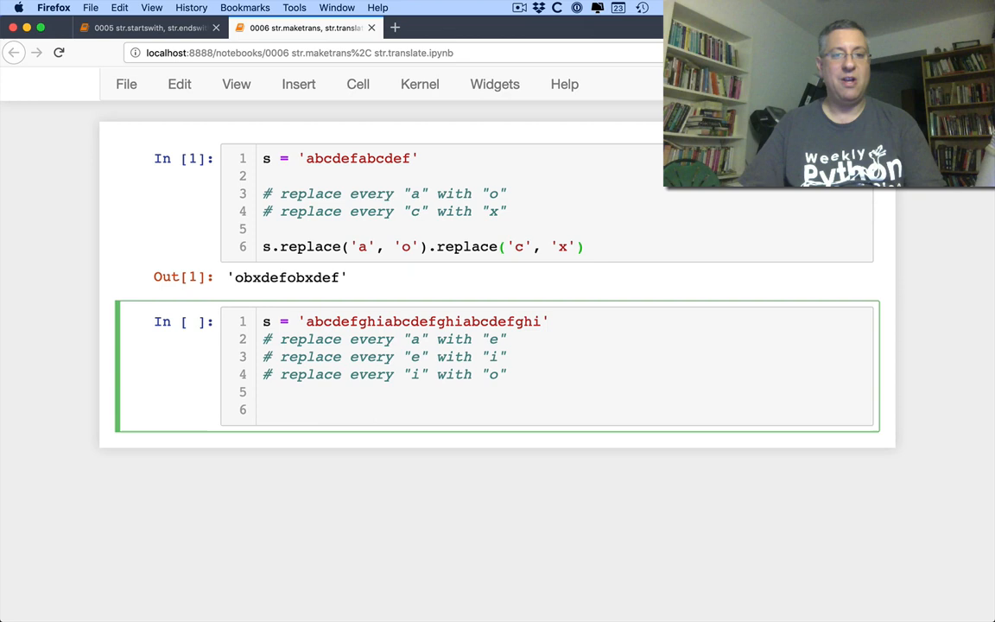
Chain replace('a','e'), replace('e','i') and replace('i','o') on s
text(s.replac)
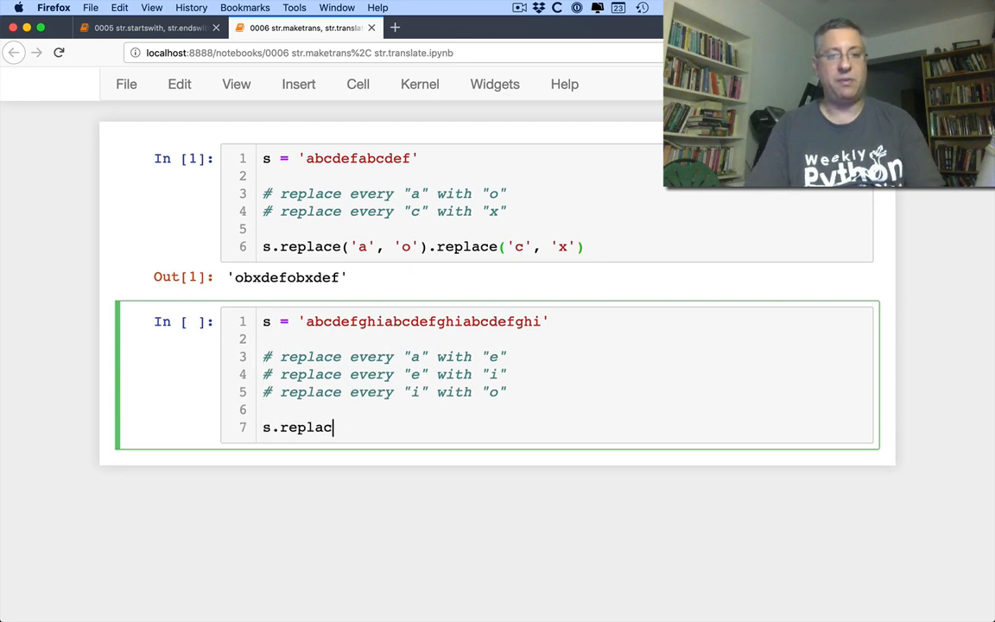
text(e('a', 'e').replace('e',)
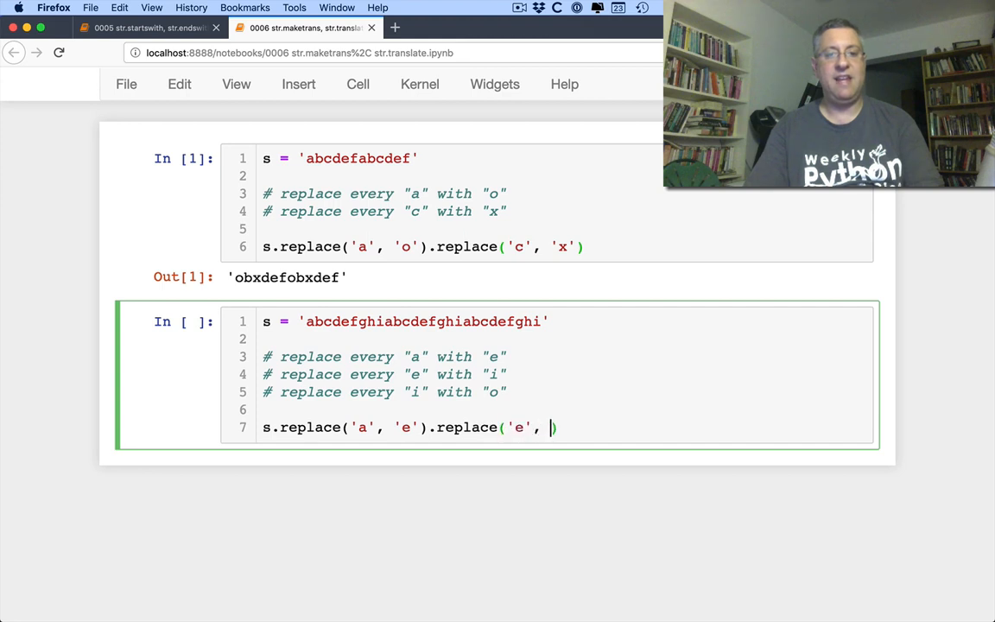
text(i').replace)
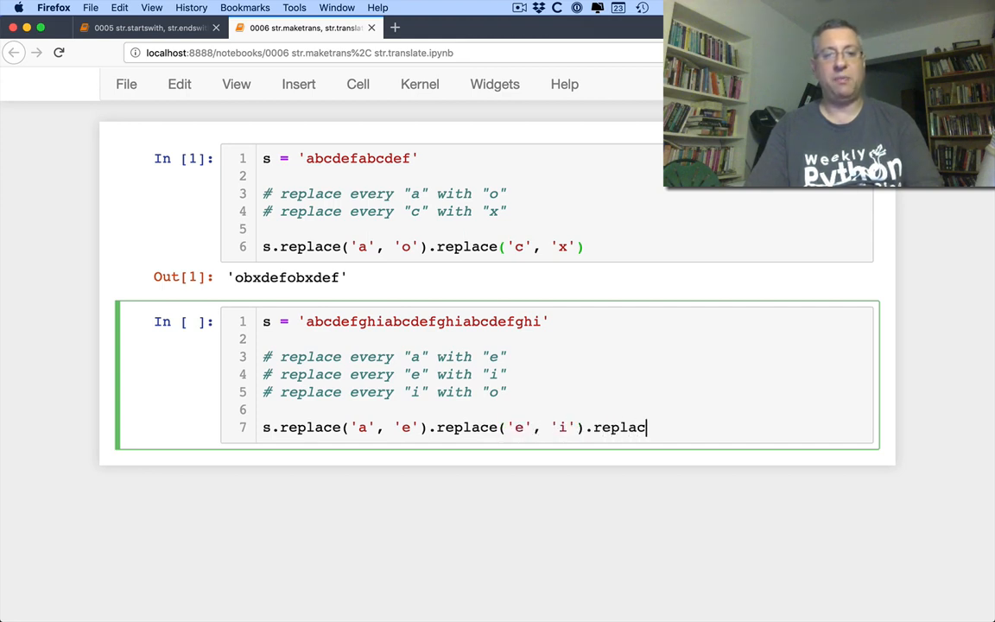
text(e('i', 'o'))
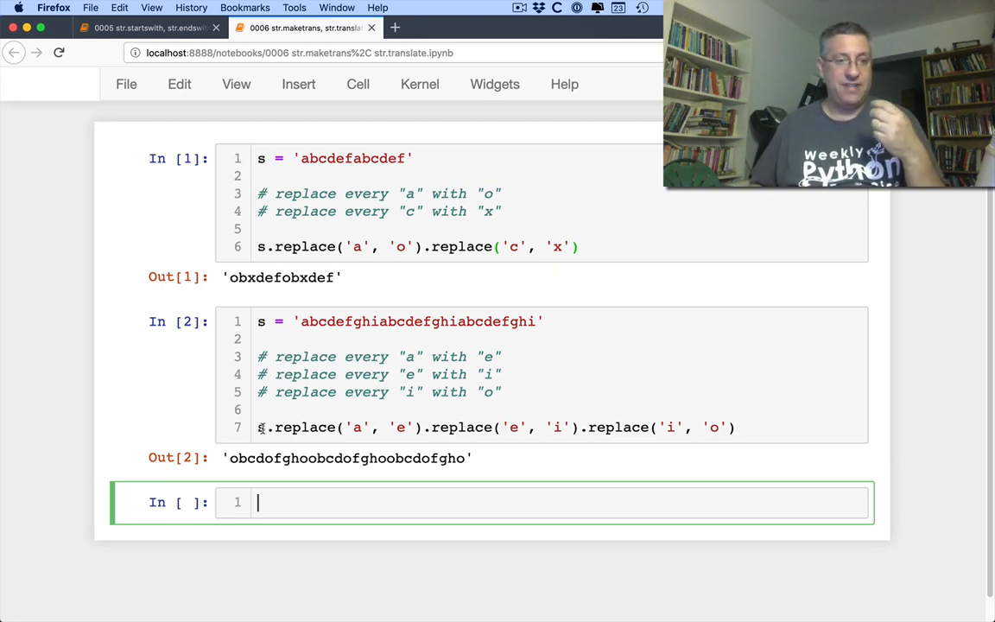
Run s.replace('a','e').replace('e','i') in a new cell, then select the three-replace cell
click(389, 427)
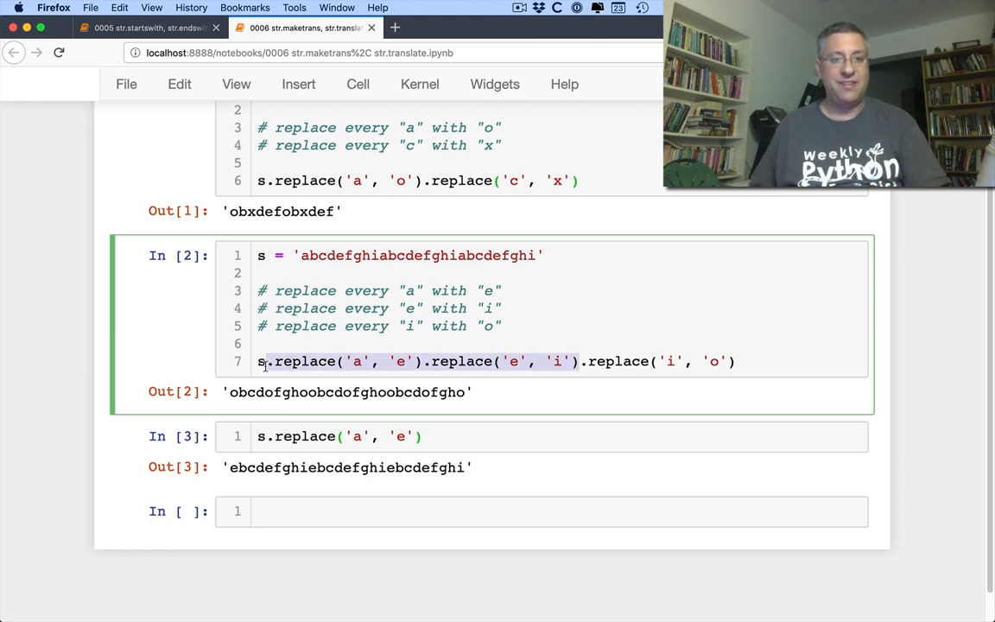
text(s.replace('a', 'e').replace('e', 'i'))
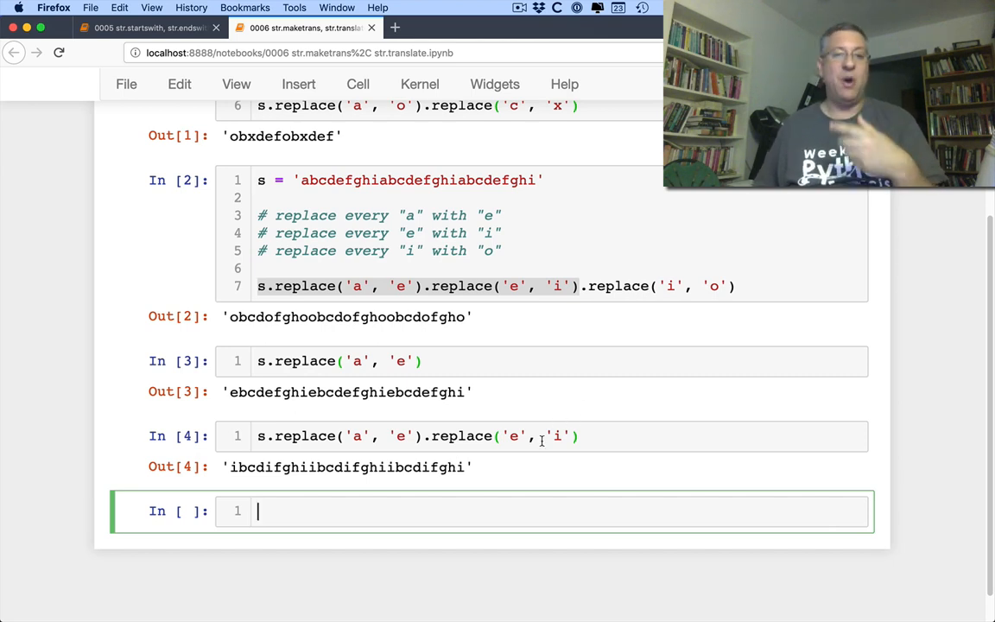
scroll(down, 3)
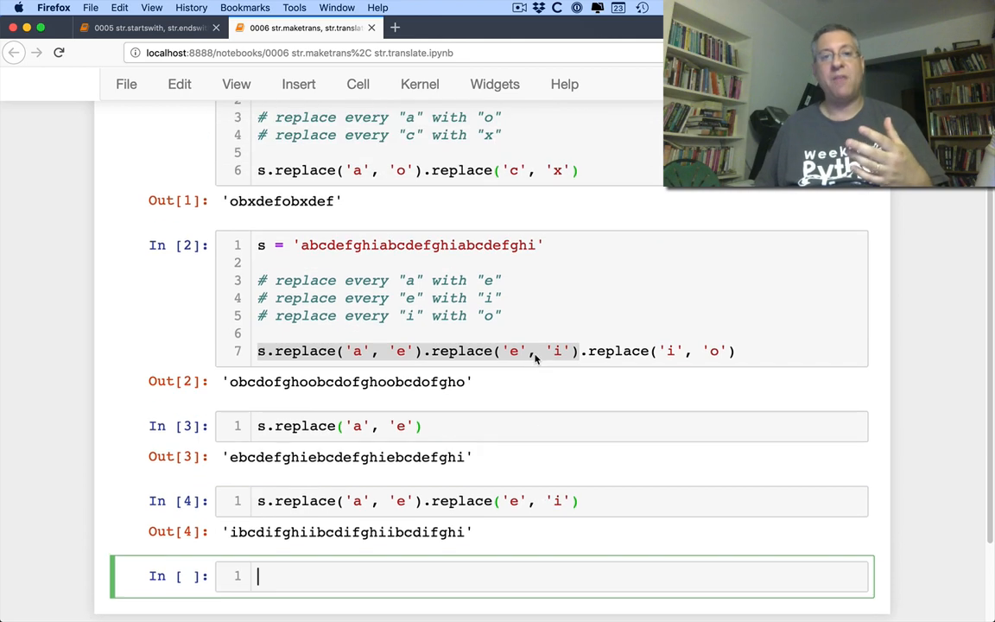
click(533, 351)
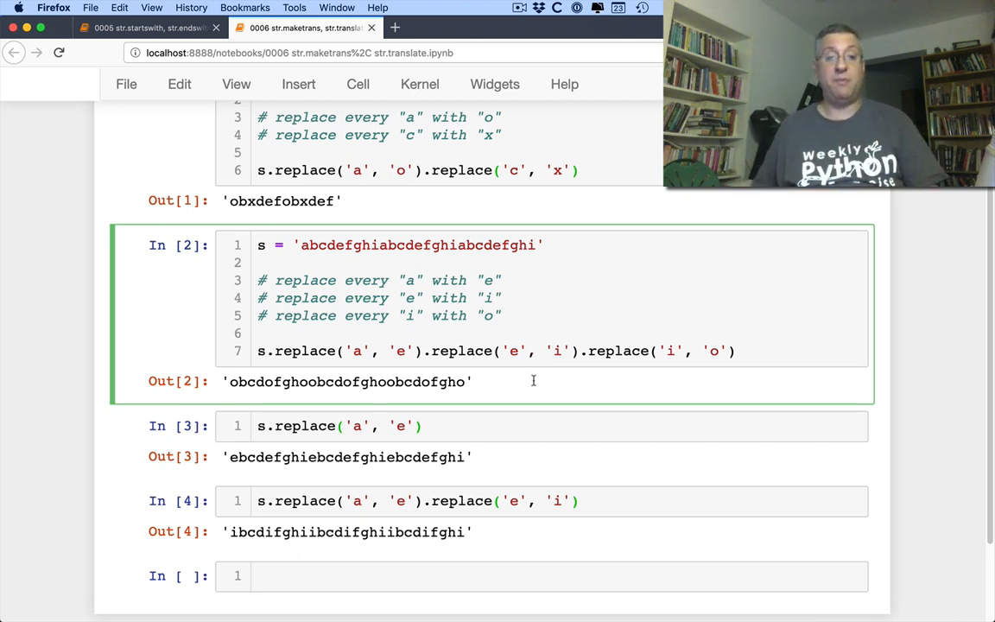
Build d = str.maketrans('aei', 'eio') in a new cell and display the table
text(s)
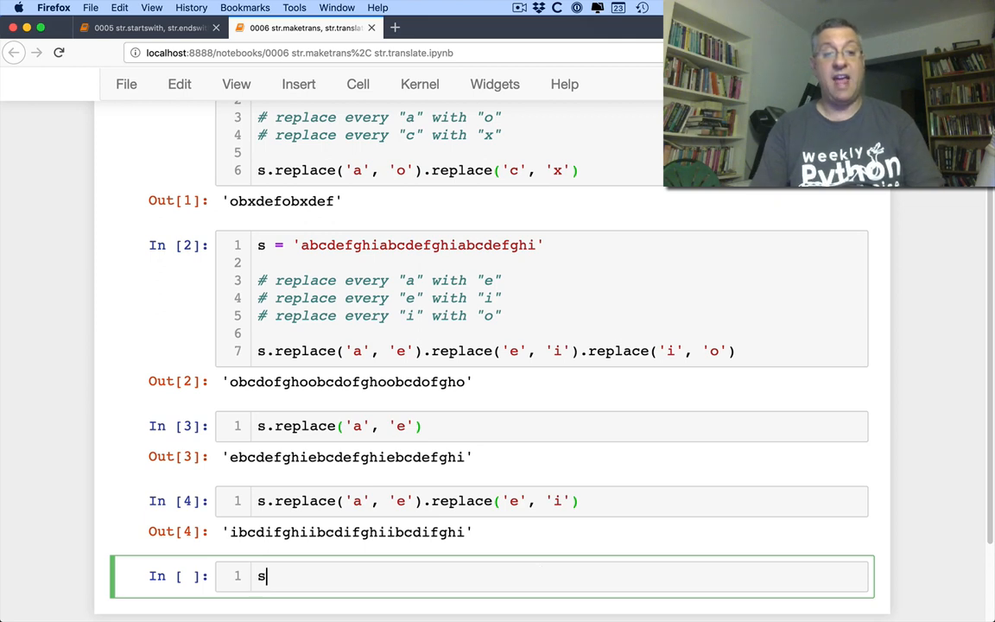
text(.translate())
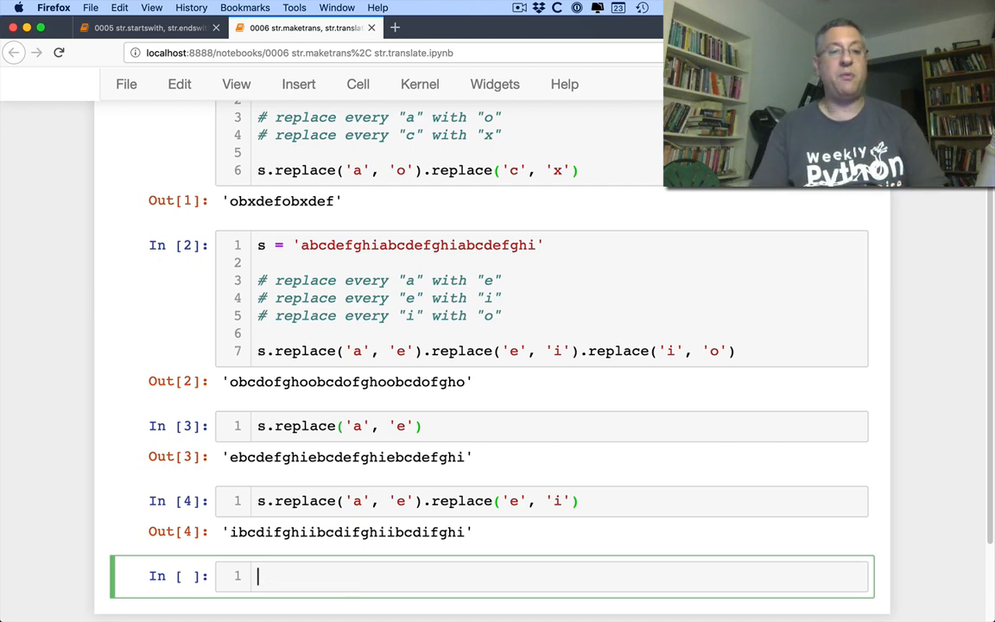
text(d = str.)
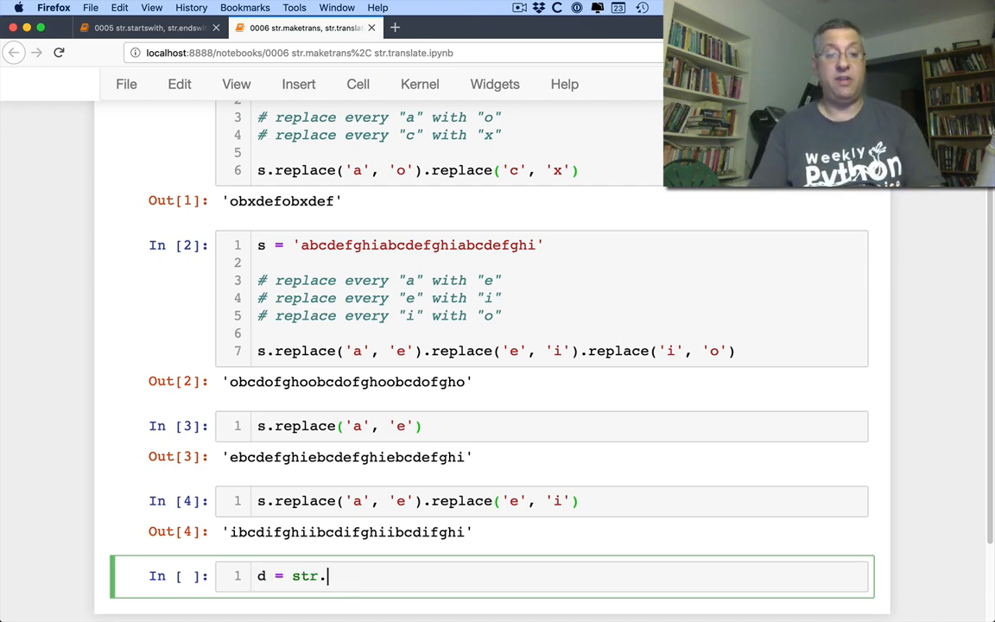
text(maketrans())
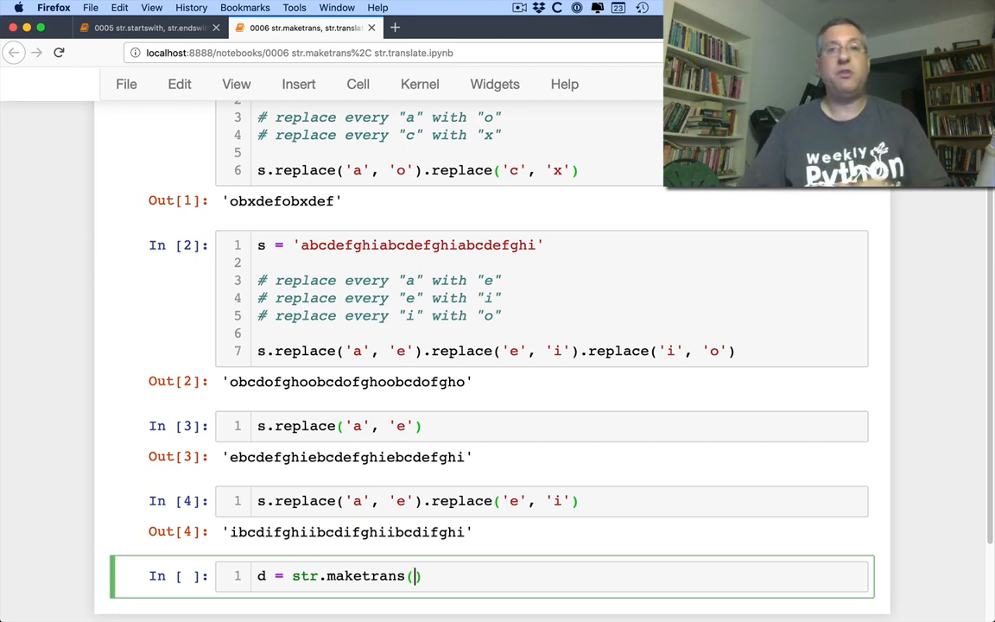
text({})
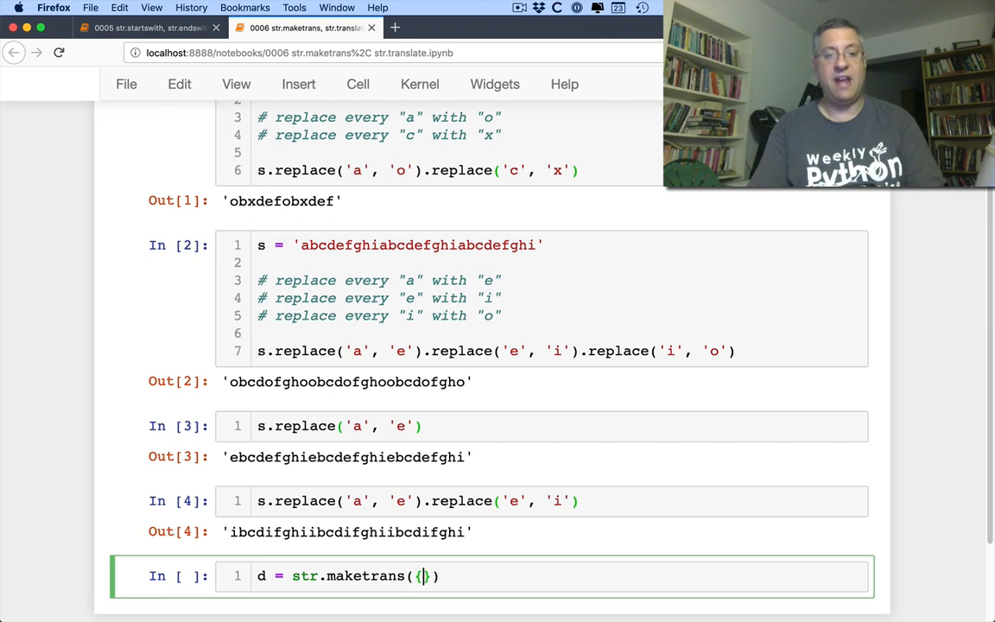
text('a')
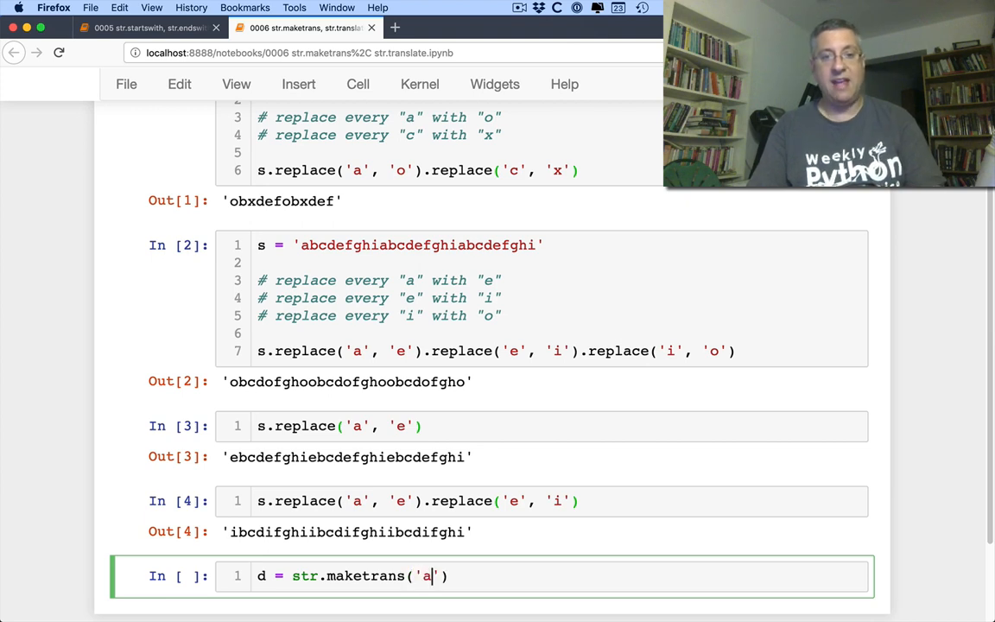
text(ei', ')
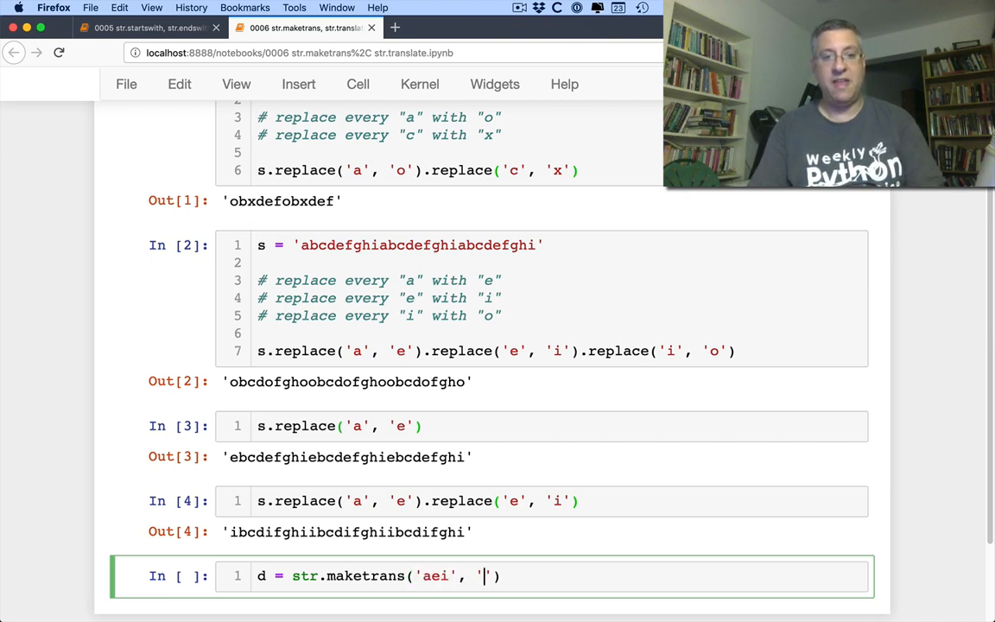
text(eio)
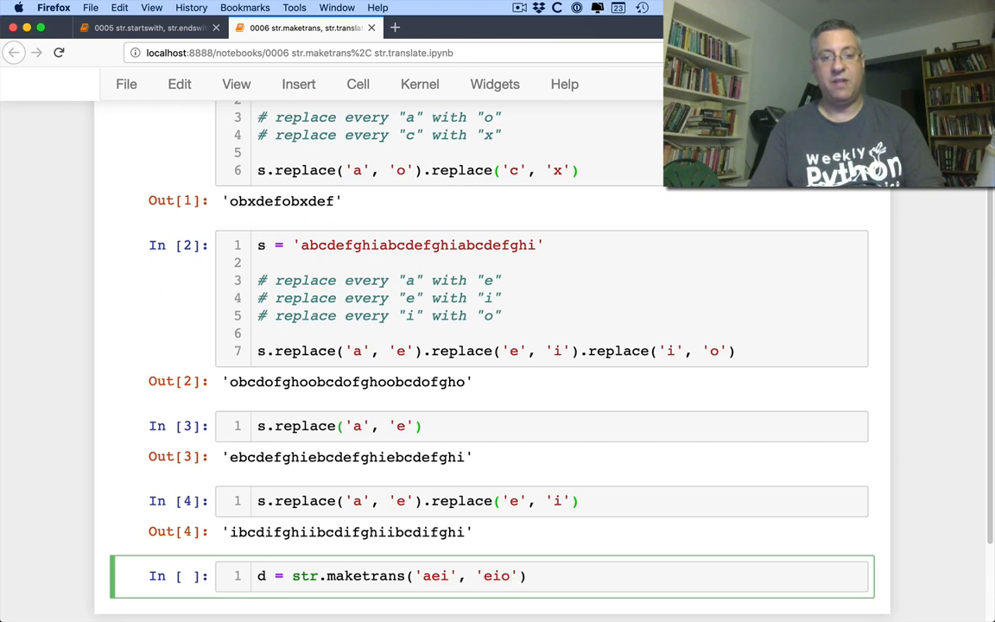
text(o)
text(d)
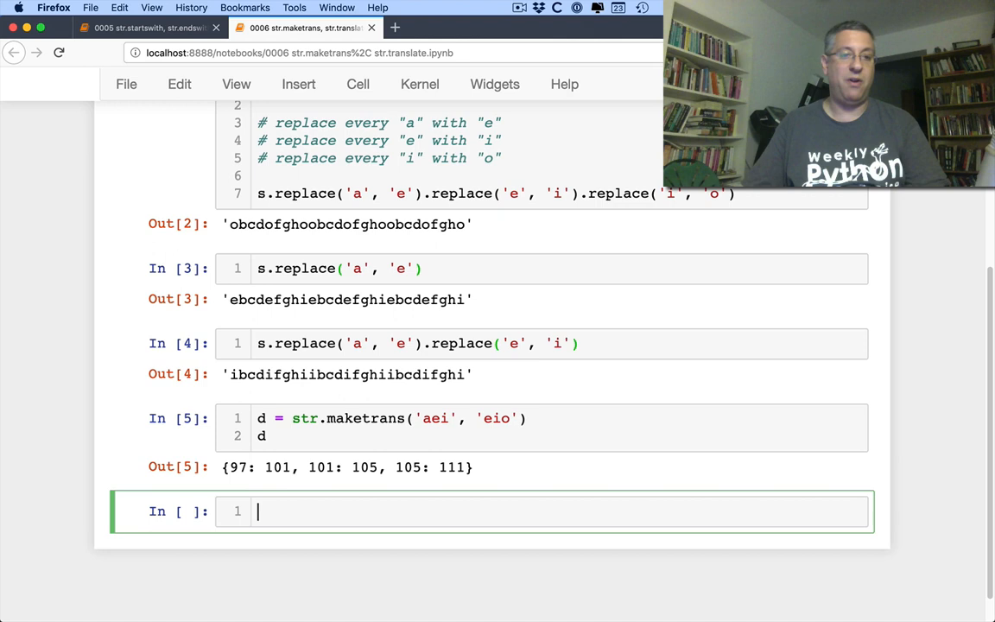
Translate s with d, giving 'ebcdifghoebcdifghoebcdifgho', and start a new d assignment
text(s.t)
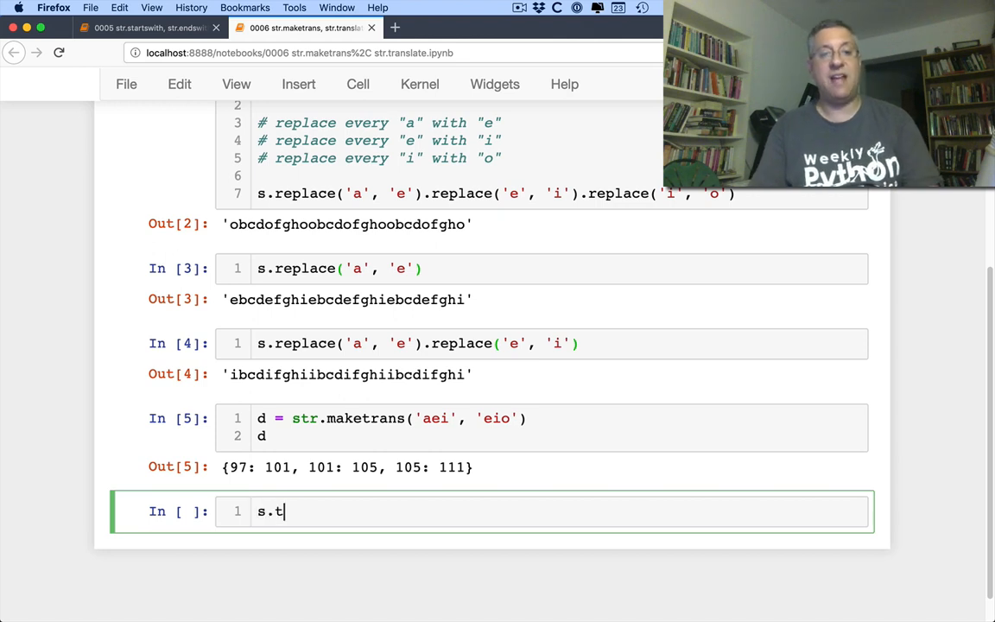
text(ranslate(d))
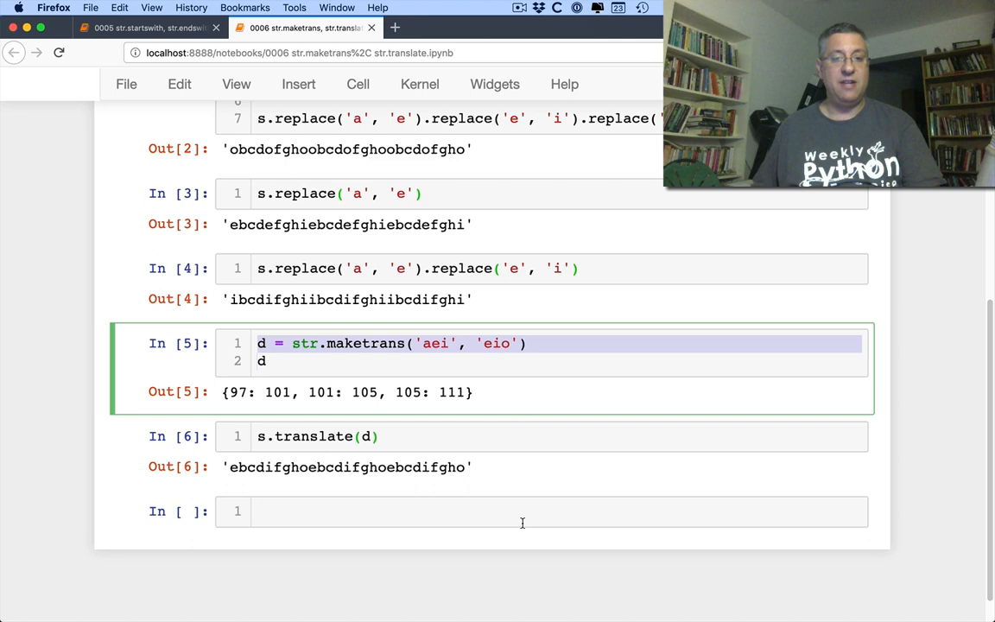
text(d = str)
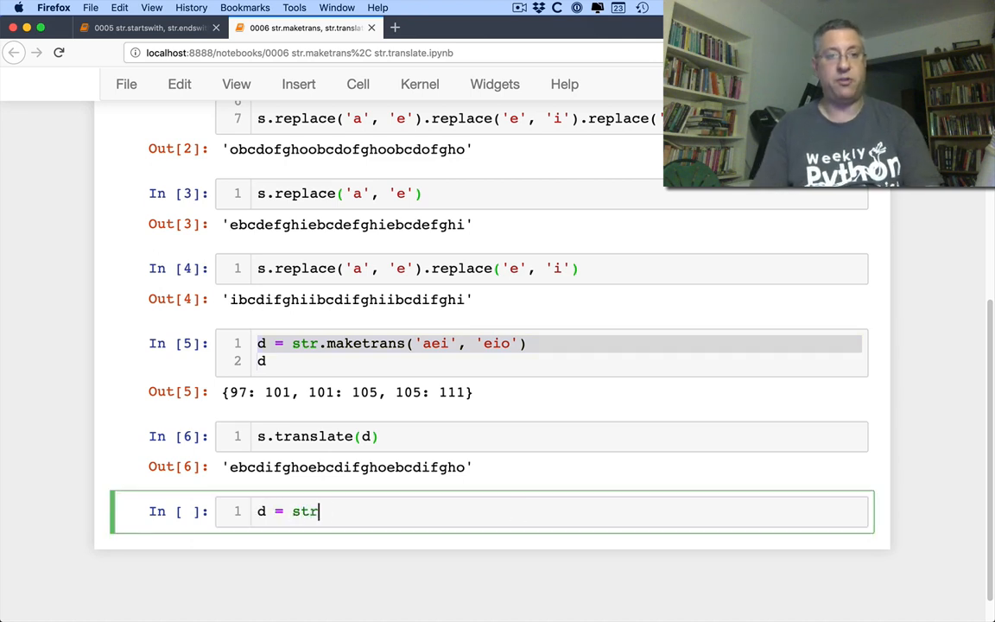
Rebuild d from the dict {'a':'e', 'e':'i', 'i':'o'} and translate s again
text(.maketrans())
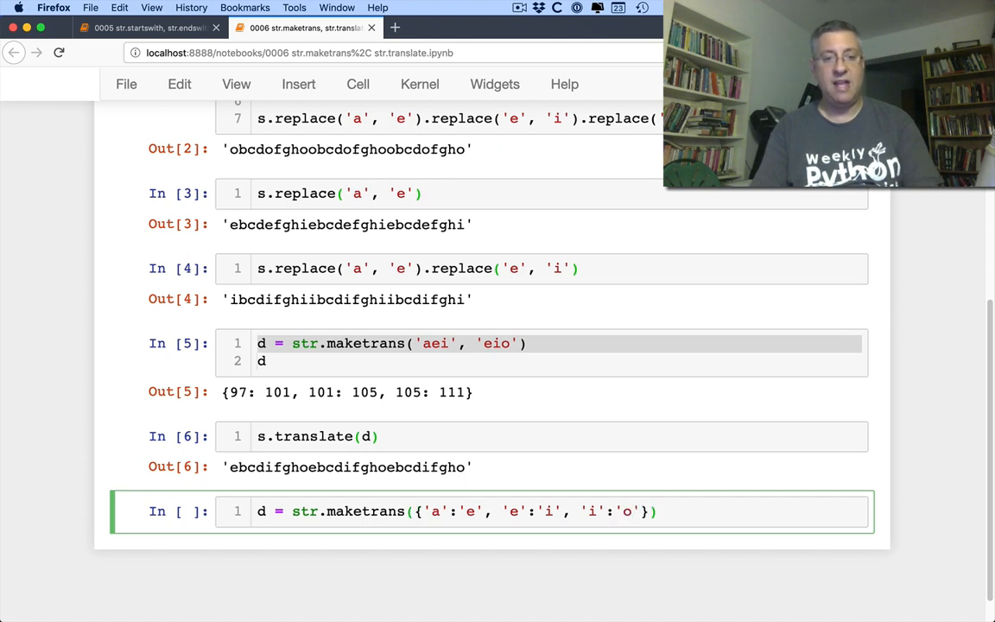
key(shift+enter)
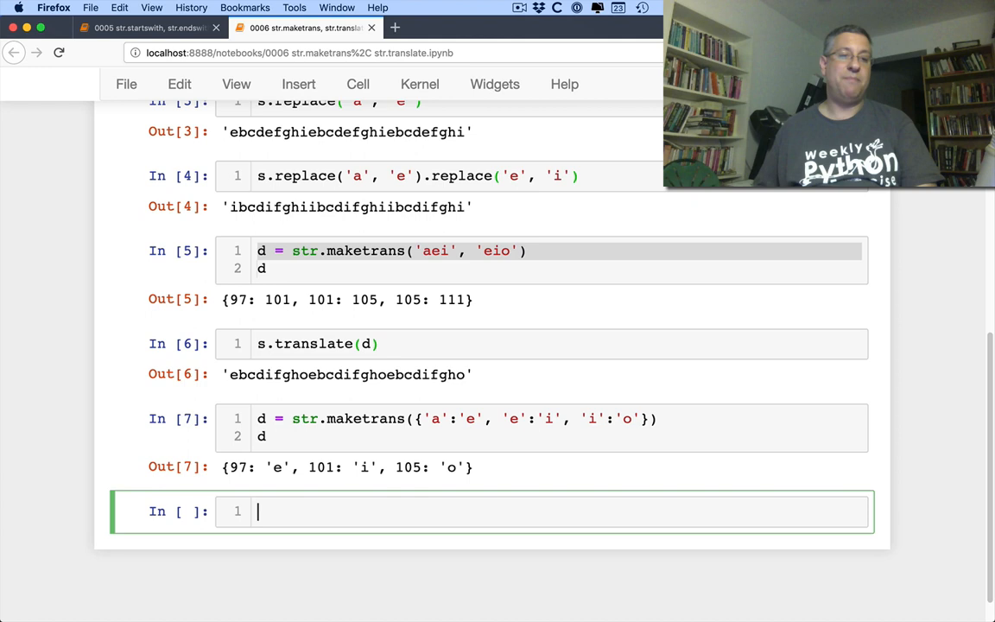
text(s.translate(d)
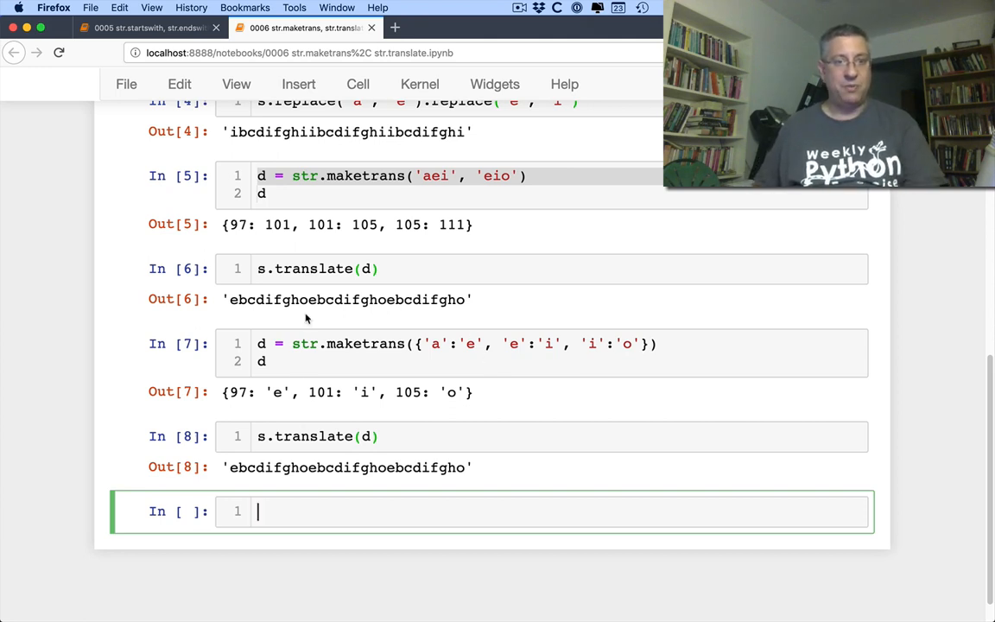
Compare 'ebcdifghoebcdifghoebcdifgho' == s.translate(d) to confirm True
text(ebcdifghoebcdifghoebcdifgho' ==)
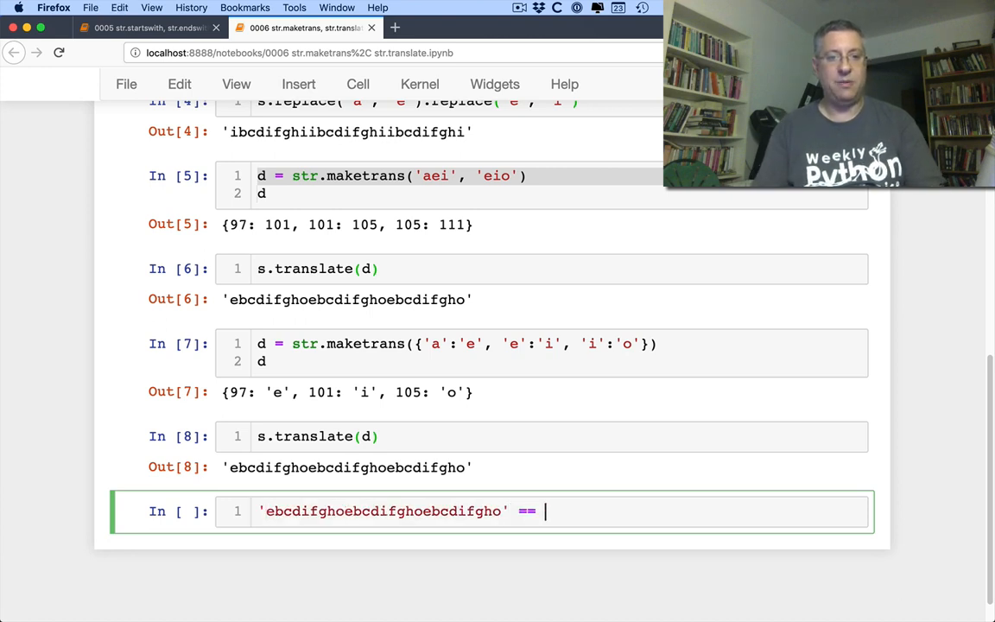
text(s.translate(d)
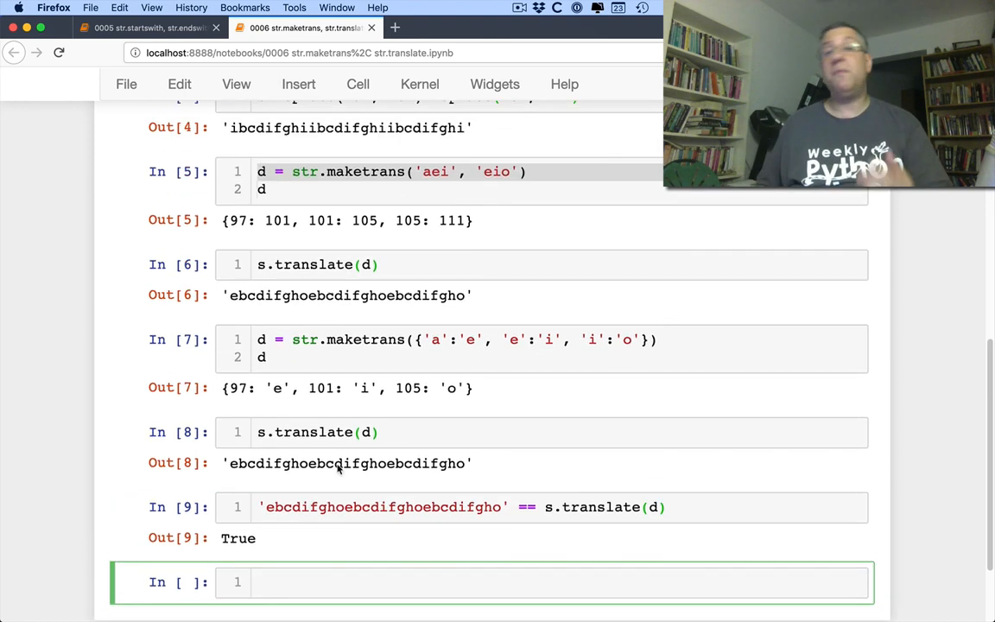
scroll(down, 3)
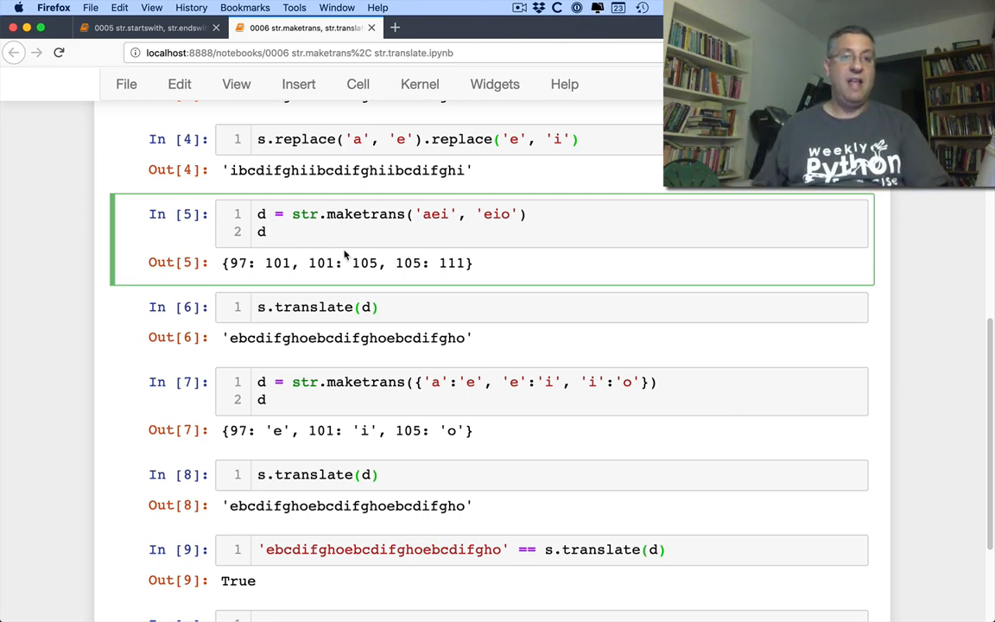
scroll(down, 3)
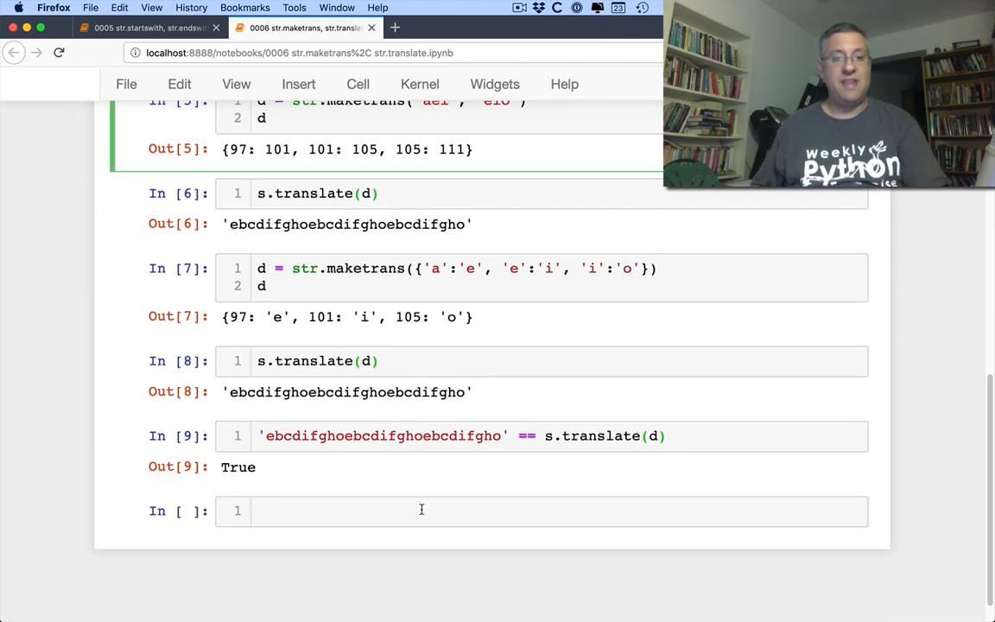
Translate s with str.maketrans('aei', 'eio', 'bc') to map vowels and delete b and c
click(421, 511)
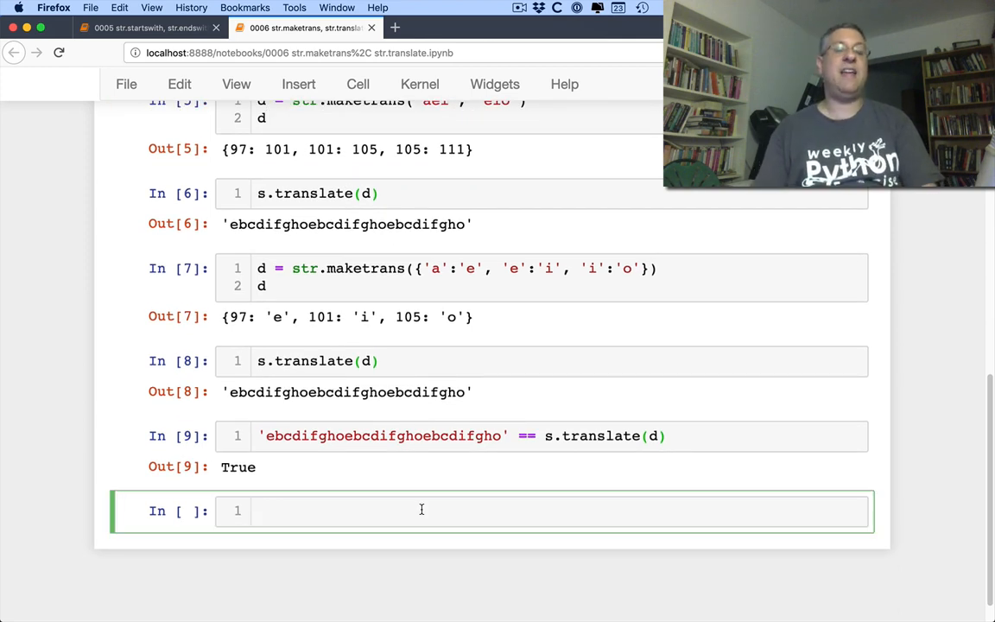
text(d = str.ma)
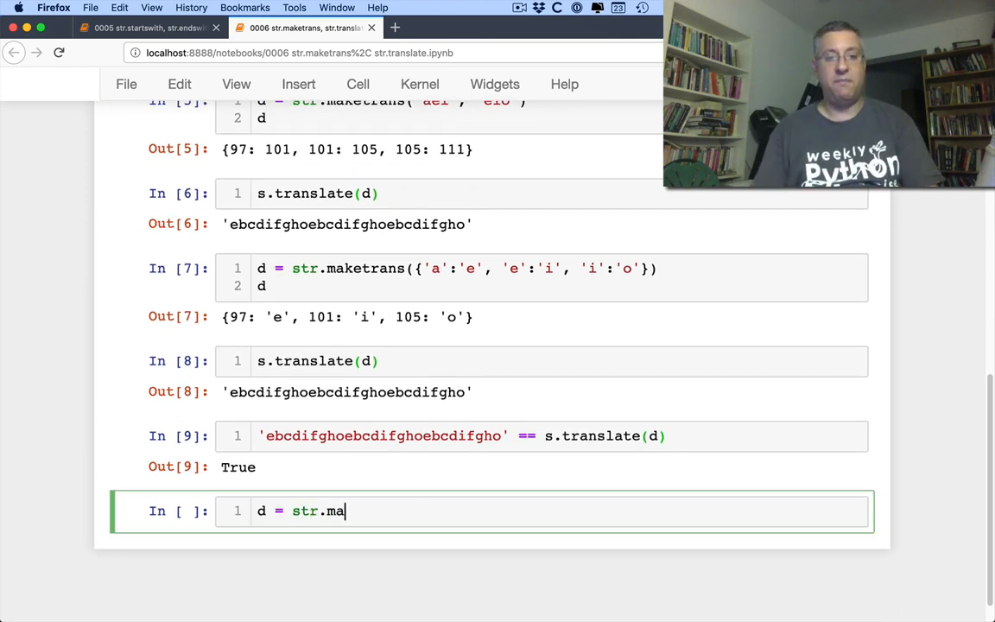
text(ketrans('ab')
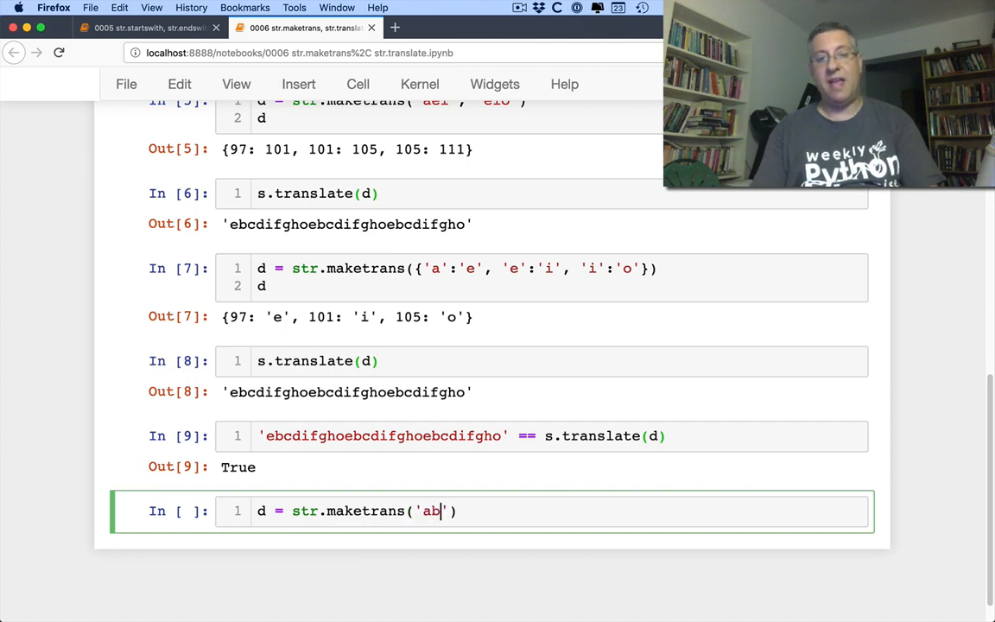
text(ei)
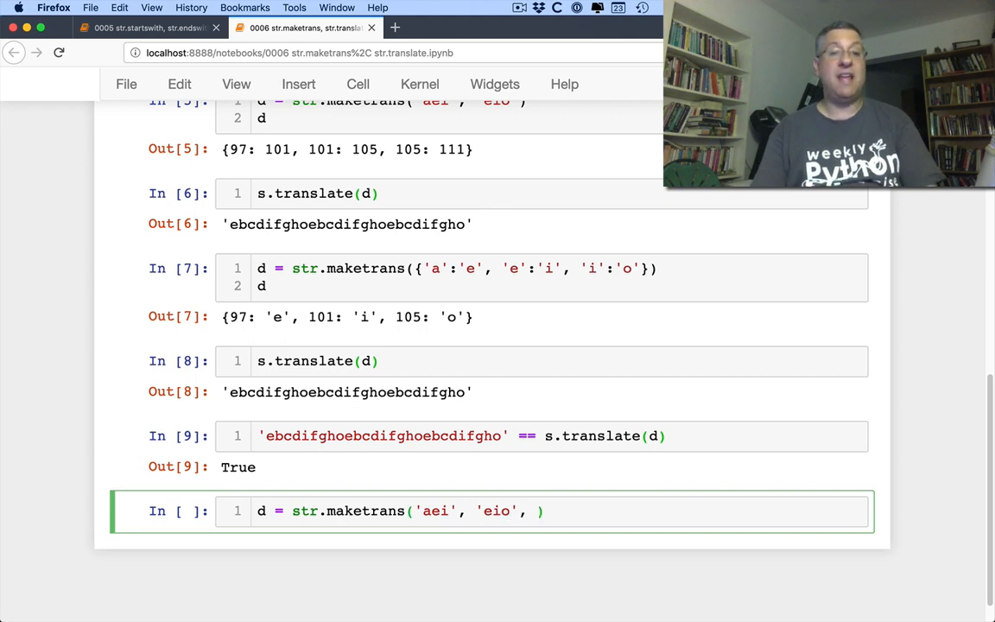
text(bc')
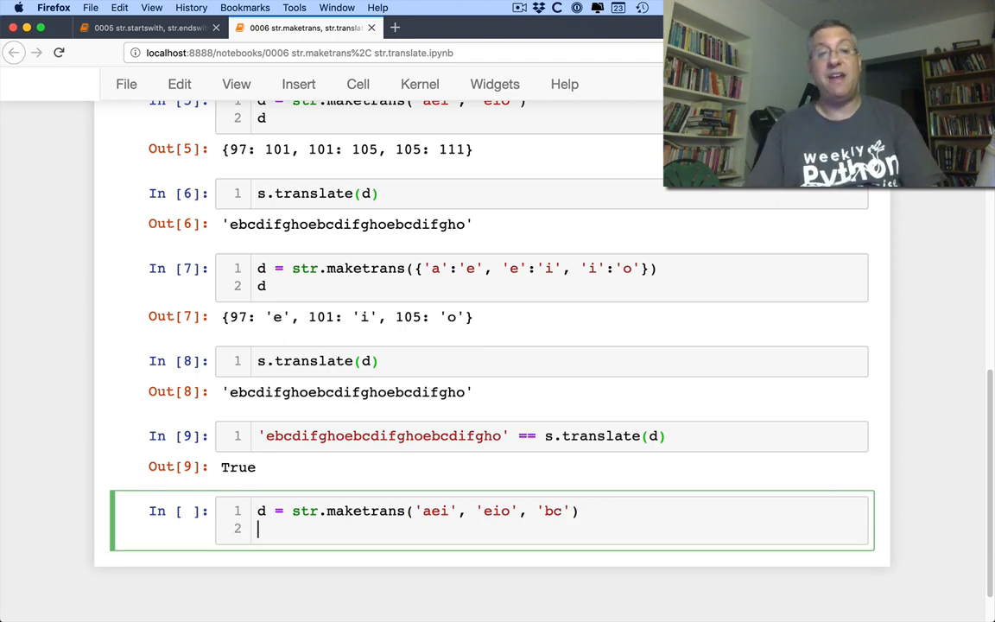
text(s.translate(d)
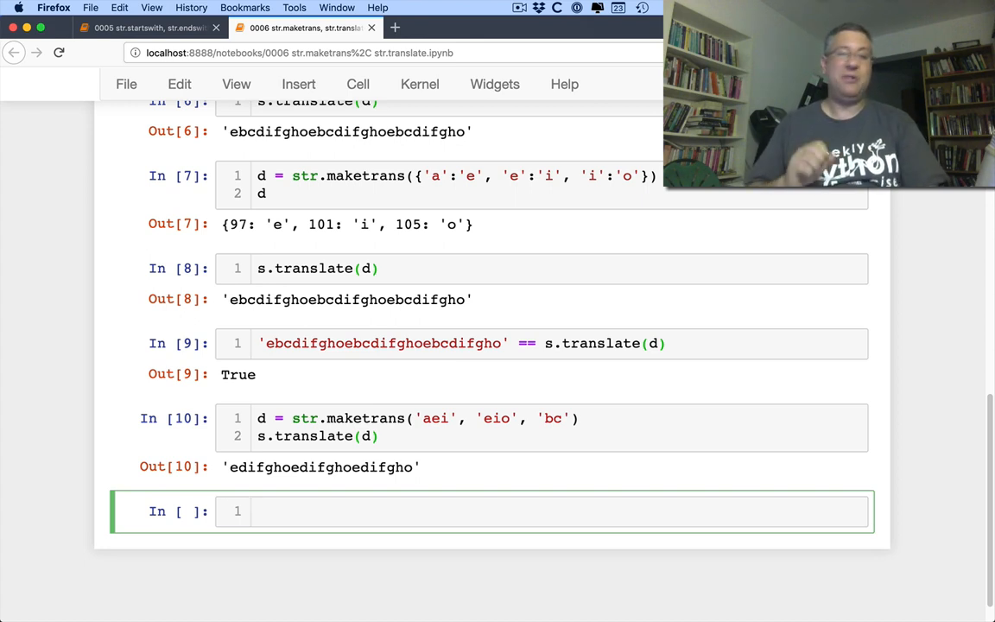
Start a '# rot-13' cell that imports string and shows string.ascii_lowercase
text(#)
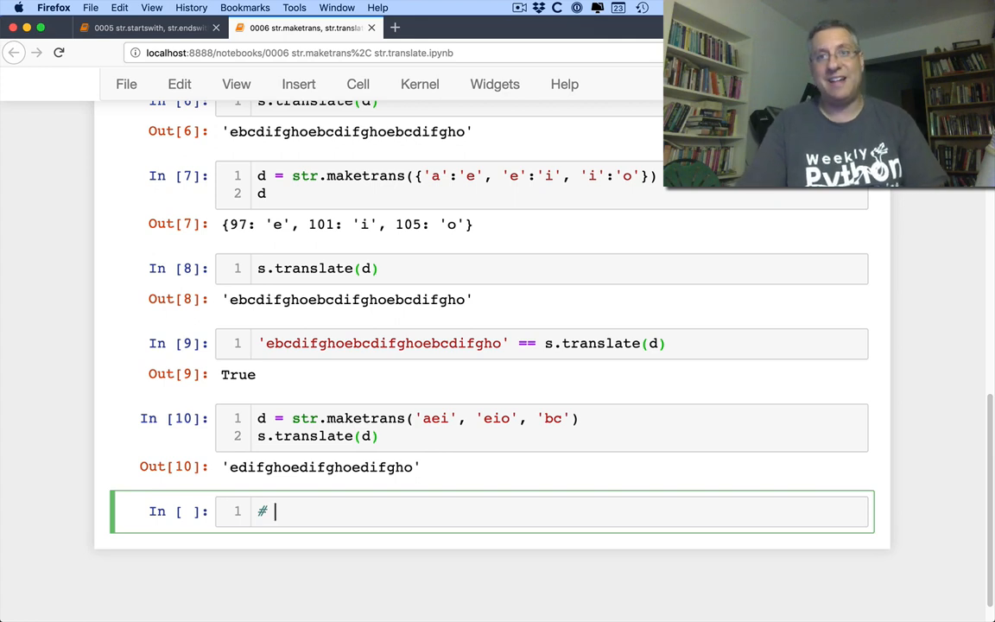
text(rot-)
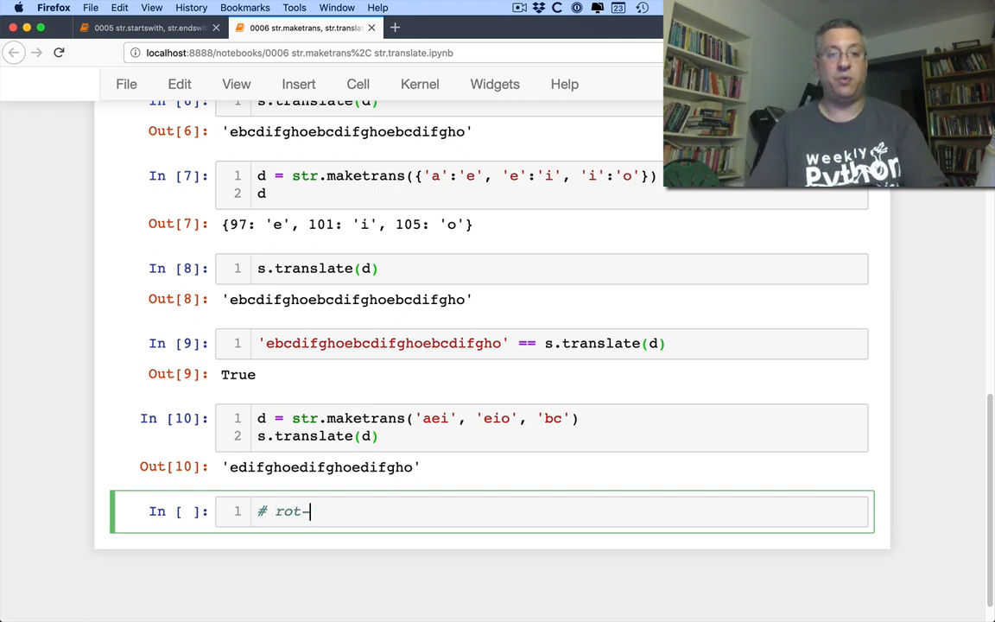
text(13)
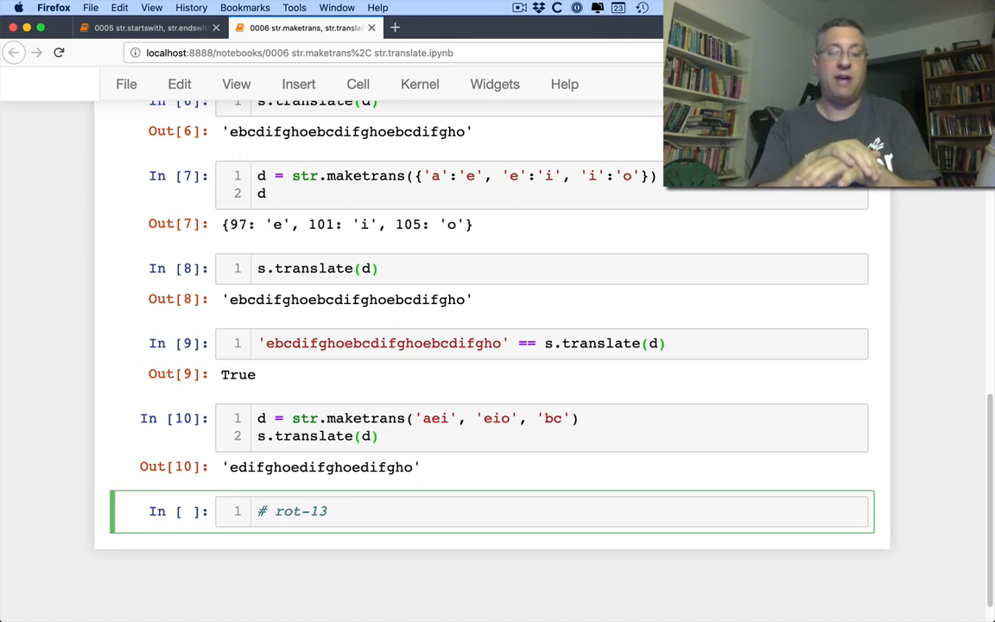
key(enter)
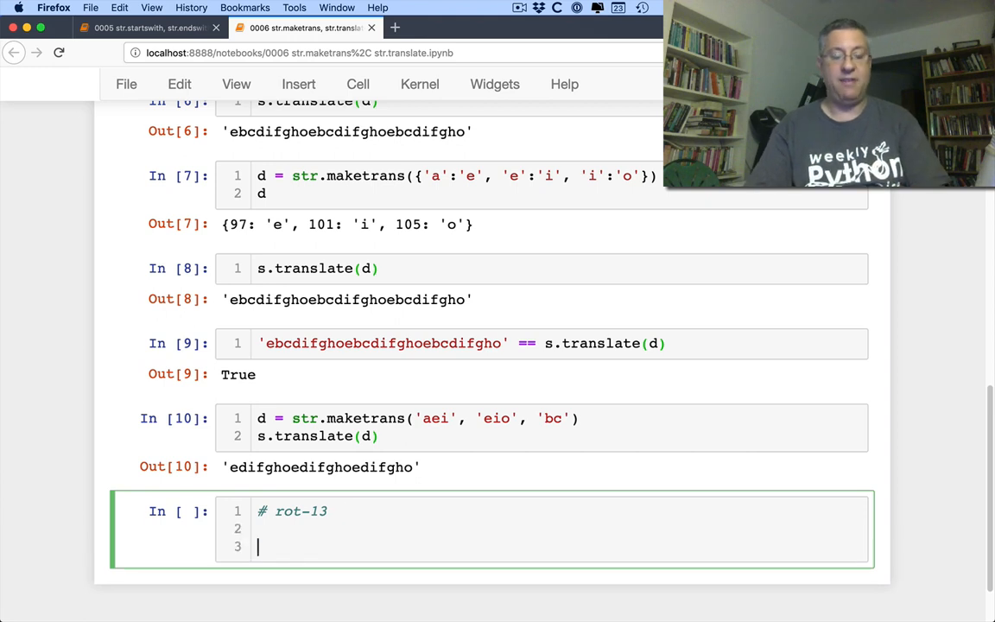
text(import string)
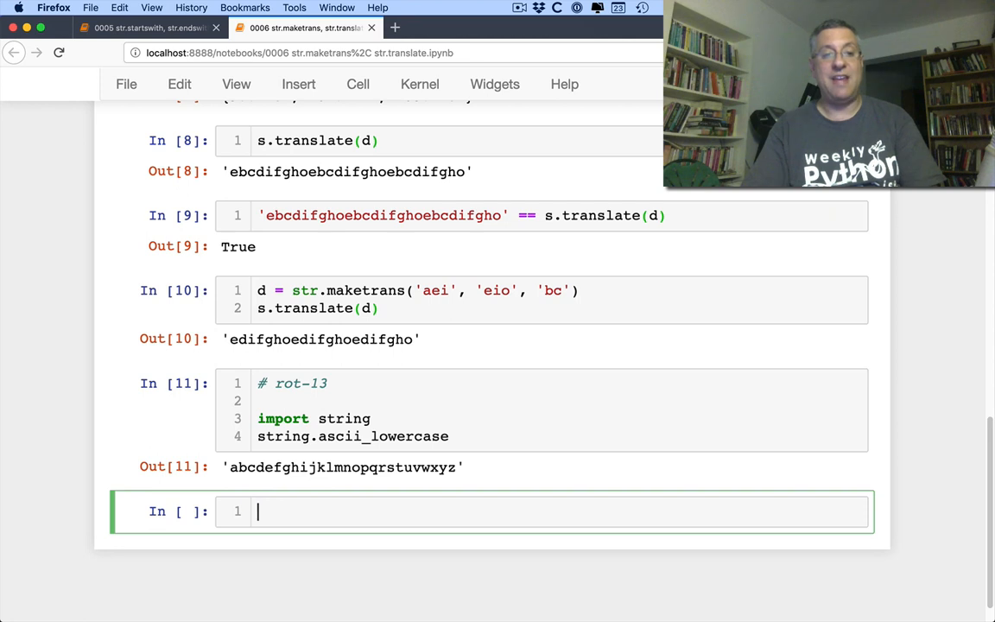
Slice ascii_lowercase at [13:] and append [:13] to get 'nopqrstuvwxyzabcdefghijklm'
text(string.ascii_lowercase[13:)
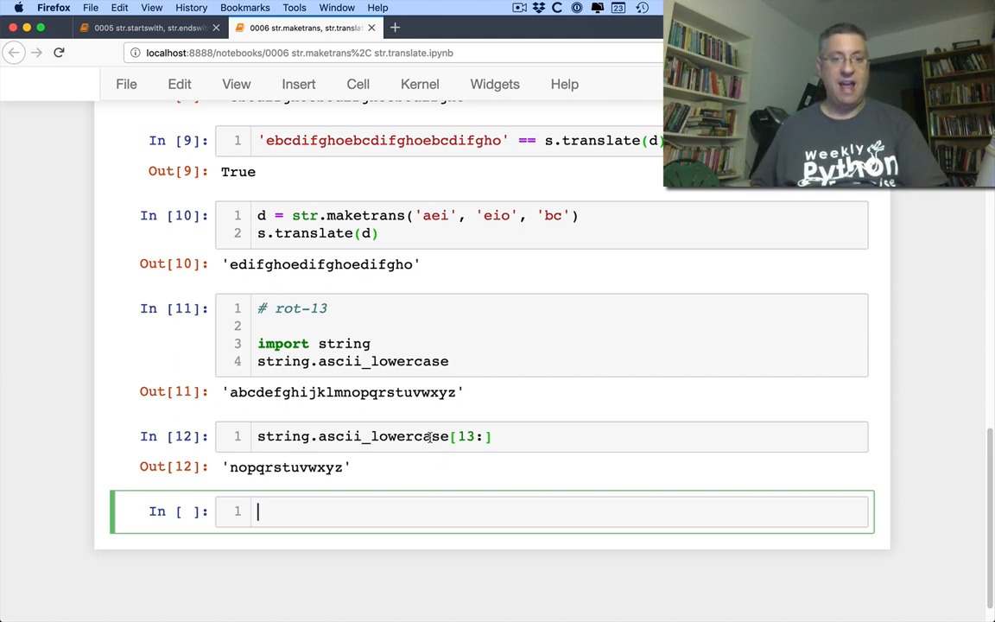
text(string.ascii_lowercase[13:])
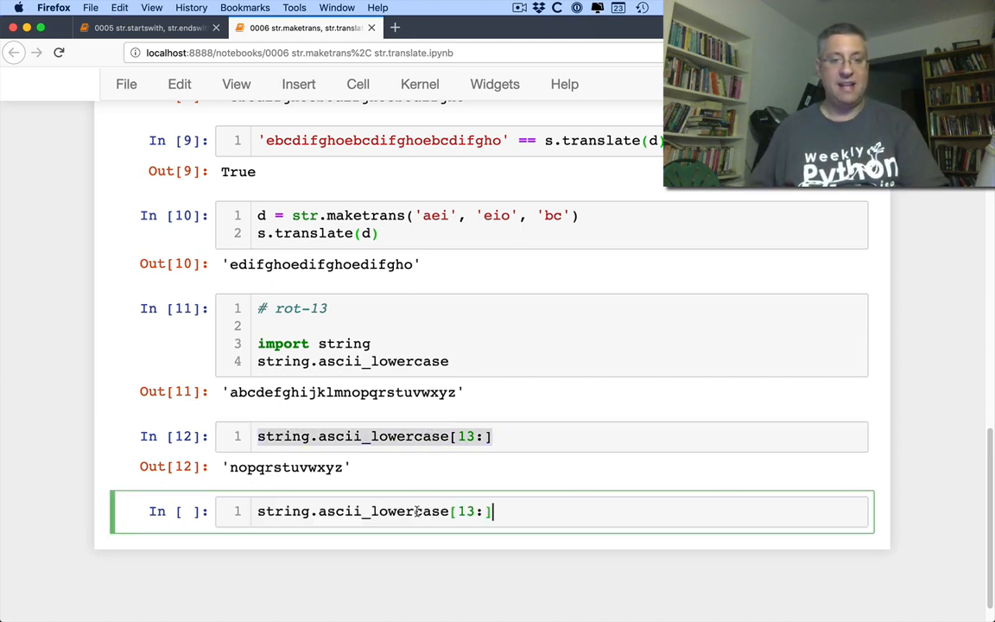
text(+ s)
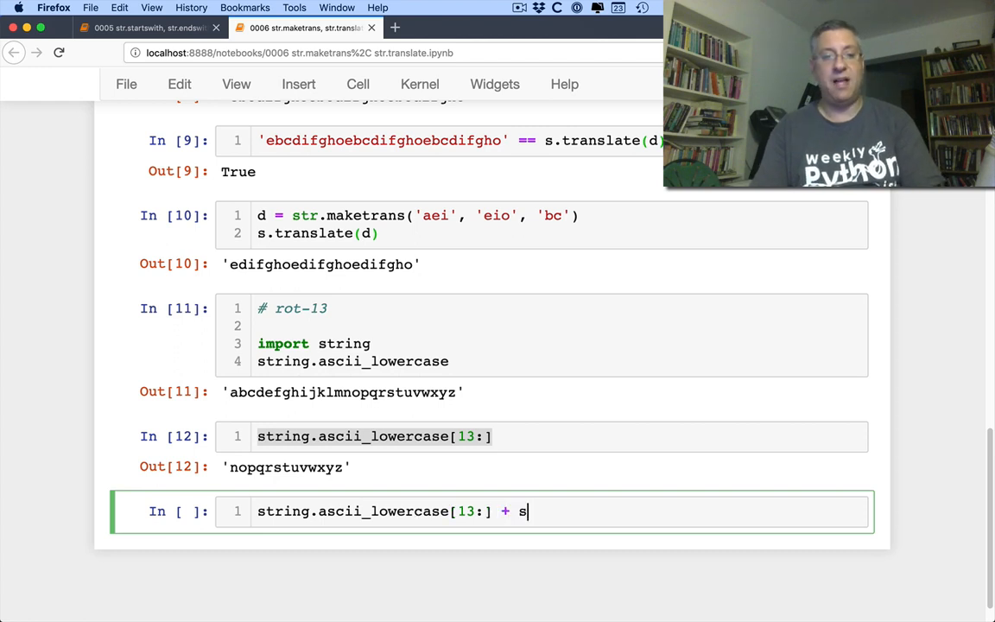
text(tring.ascii_lower)
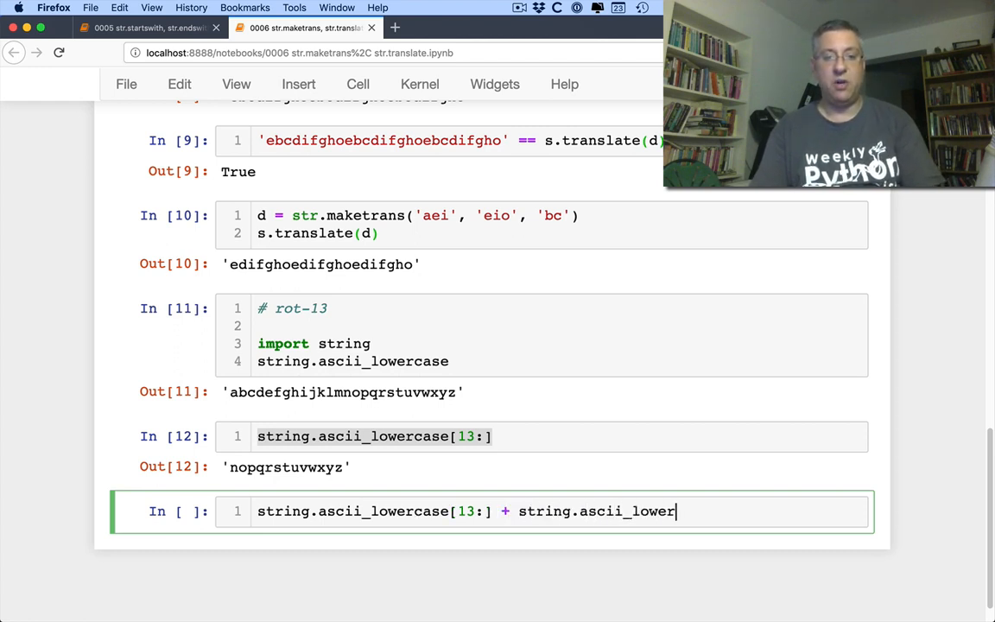
text((:)
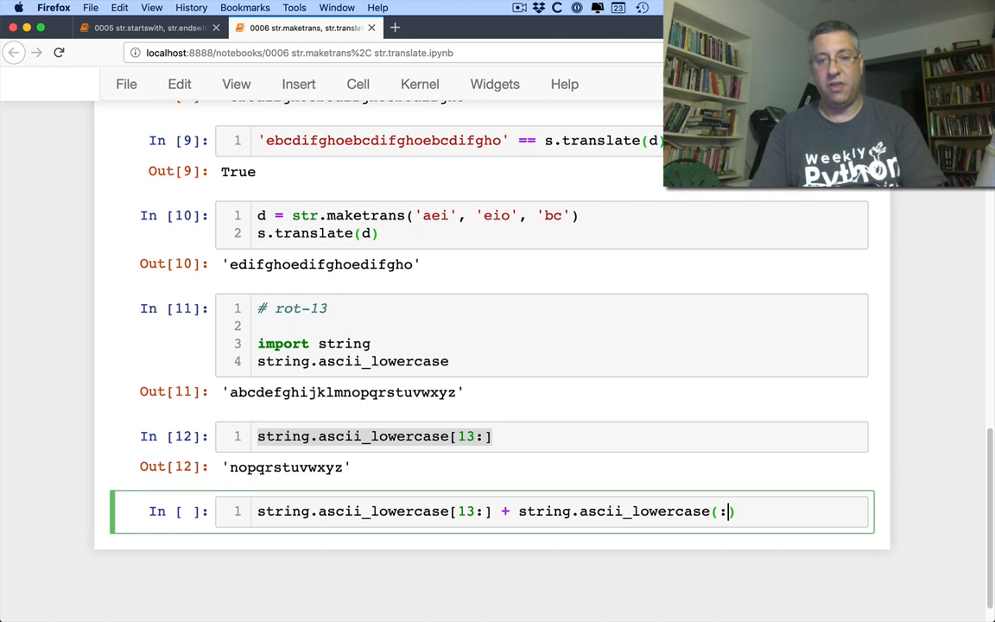
text(13])
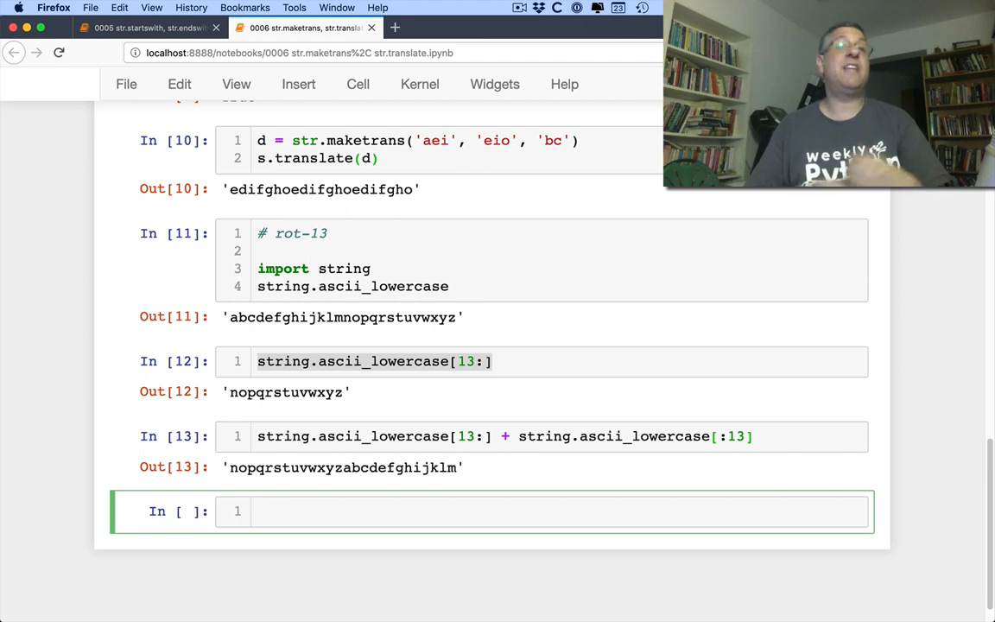
Build rot13_d with str.maketrans from ascii_lowercase and its 13-letter rotation, and run it
text(rot13_d =)
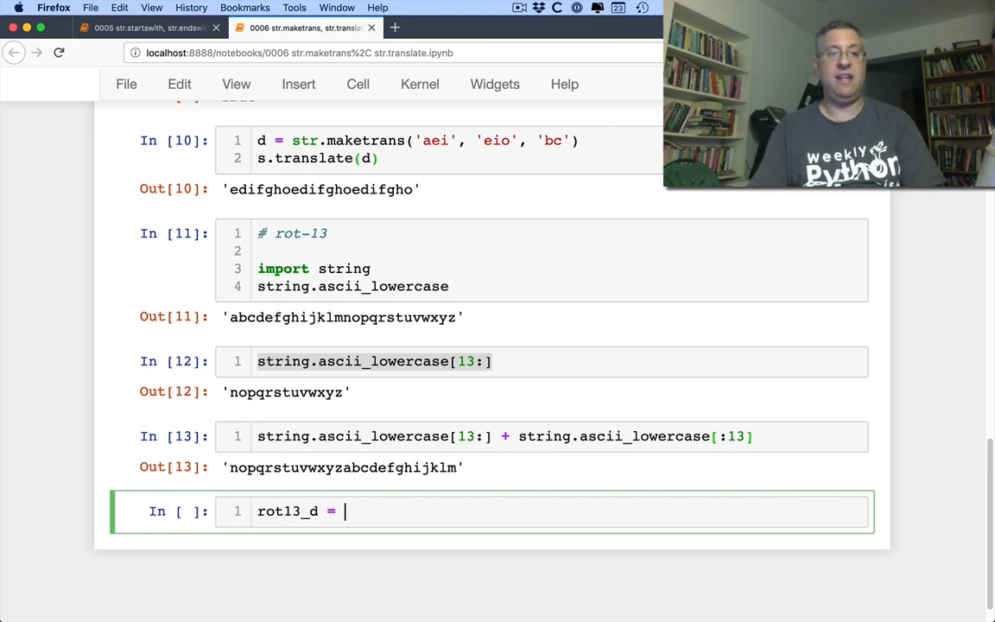
text(st)
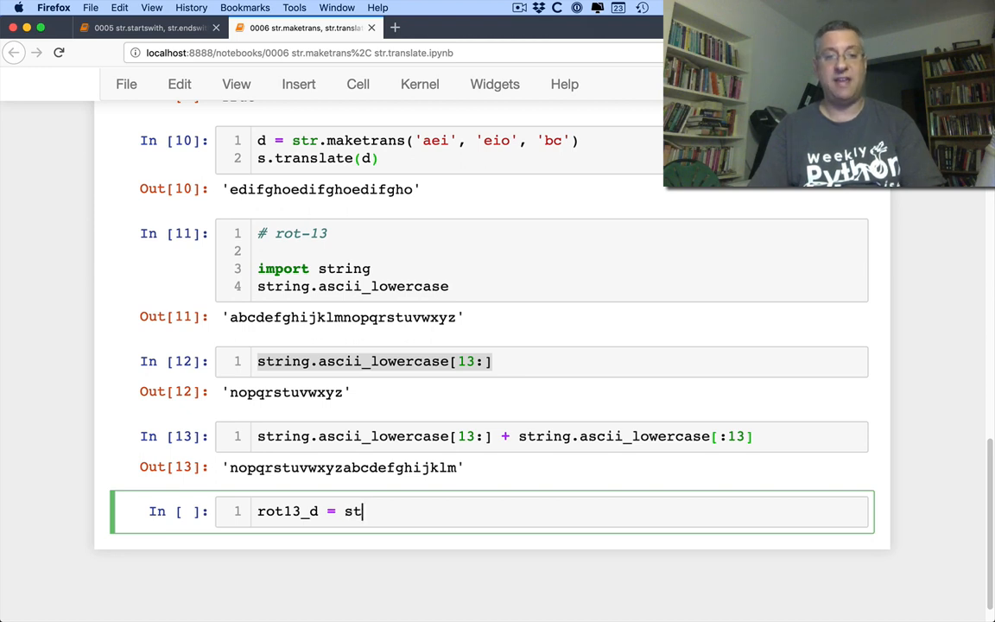
text(r.maketrans())
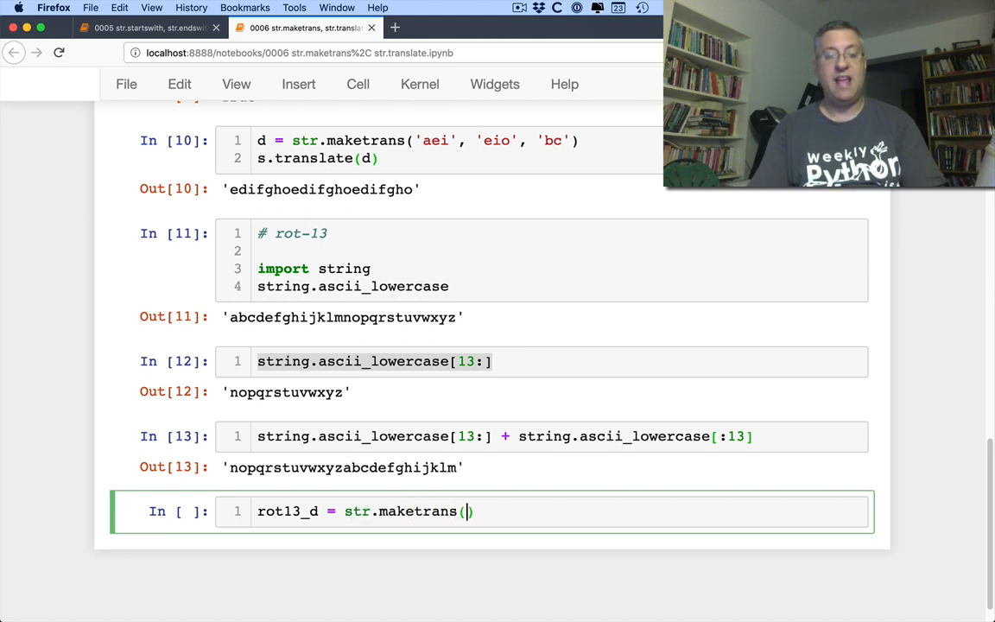
text(string.as)
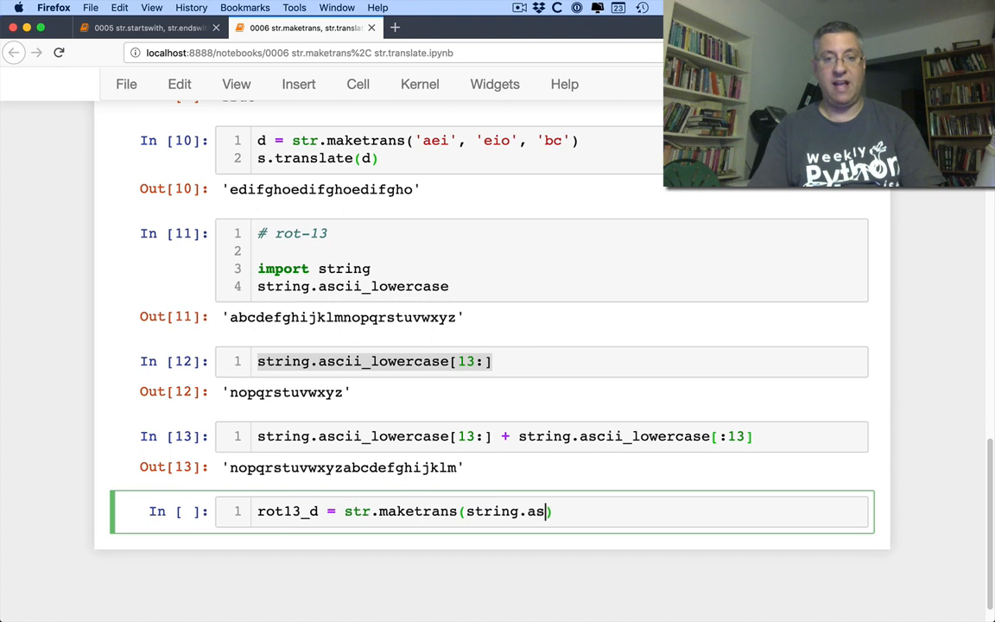
text(cii_lowercase,)
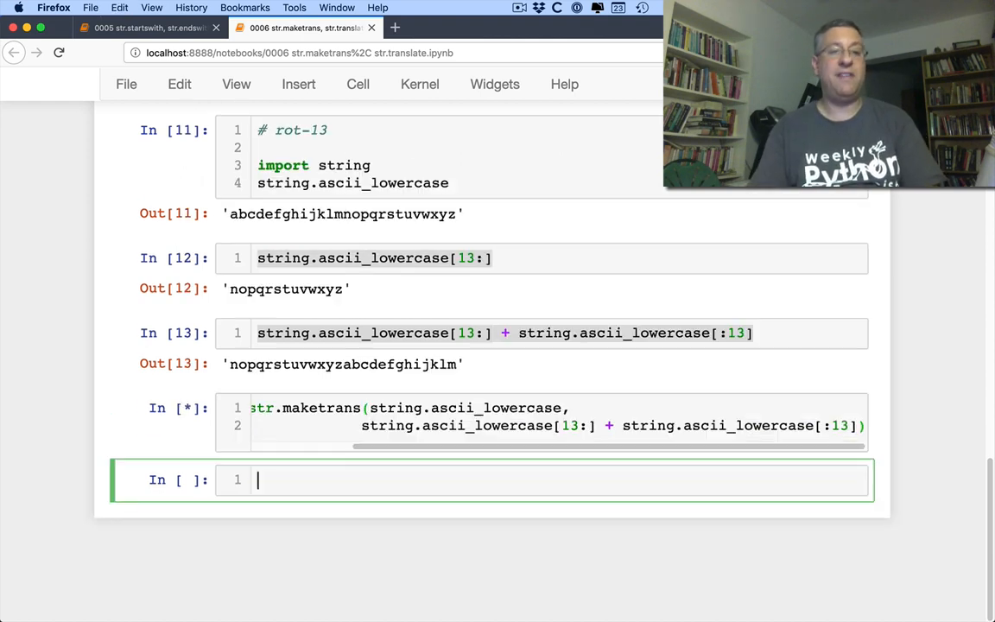
text(s)
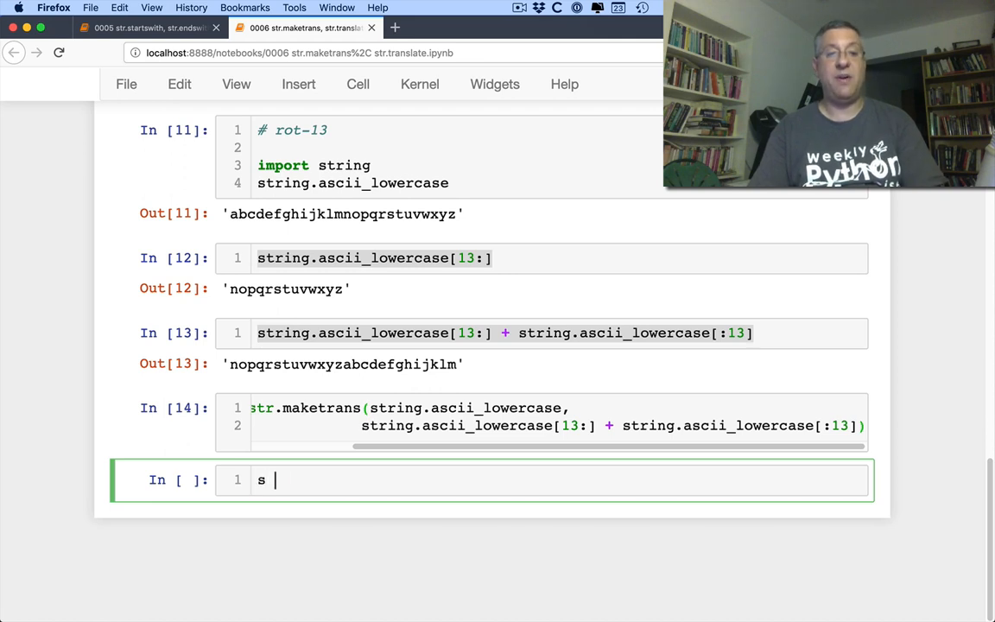
Translate 'hello out there' with rot13_d, store the result in x, and begin x.translate(
text(= 'hello out there)
text(s.translate(rot13_d))
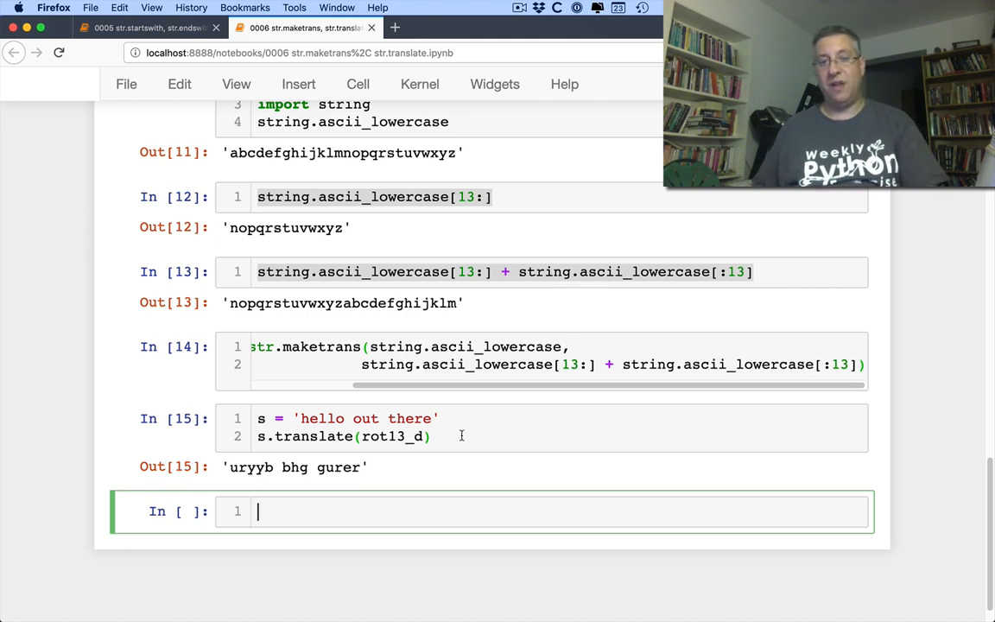
click(345, 436)
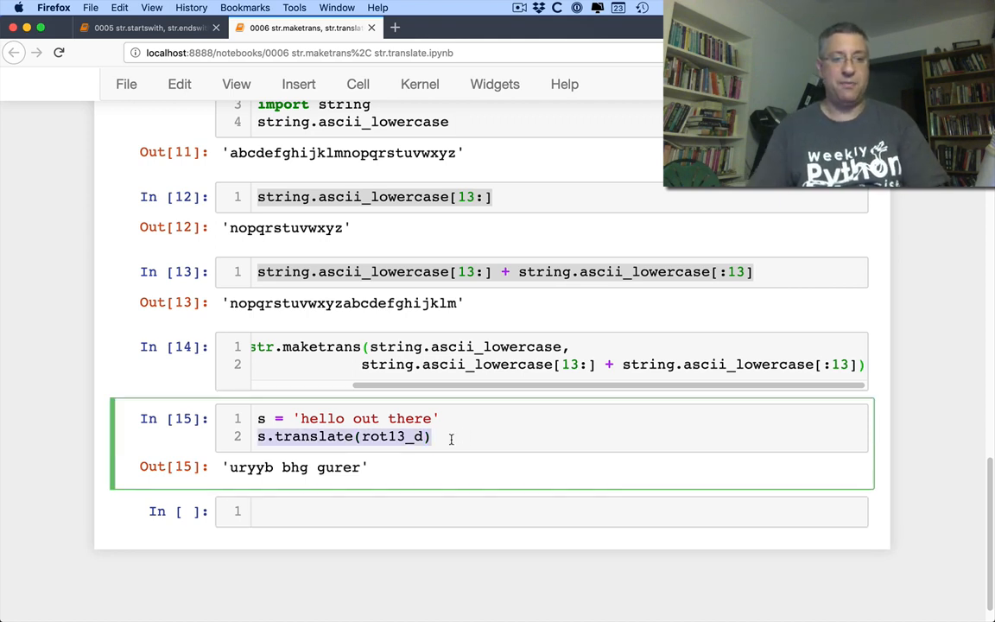
text(x =)
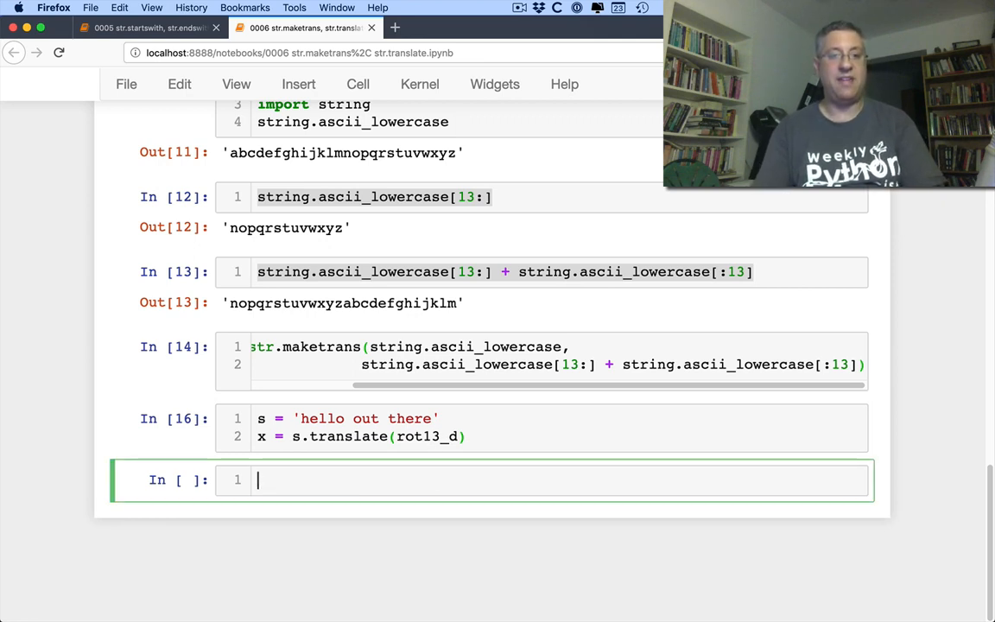
text(x.translate())
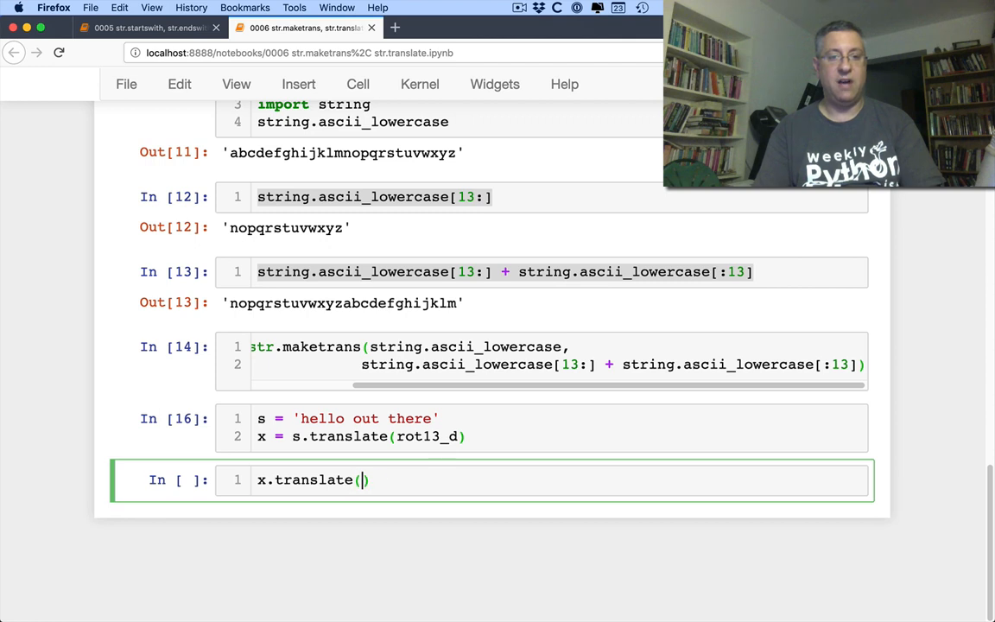